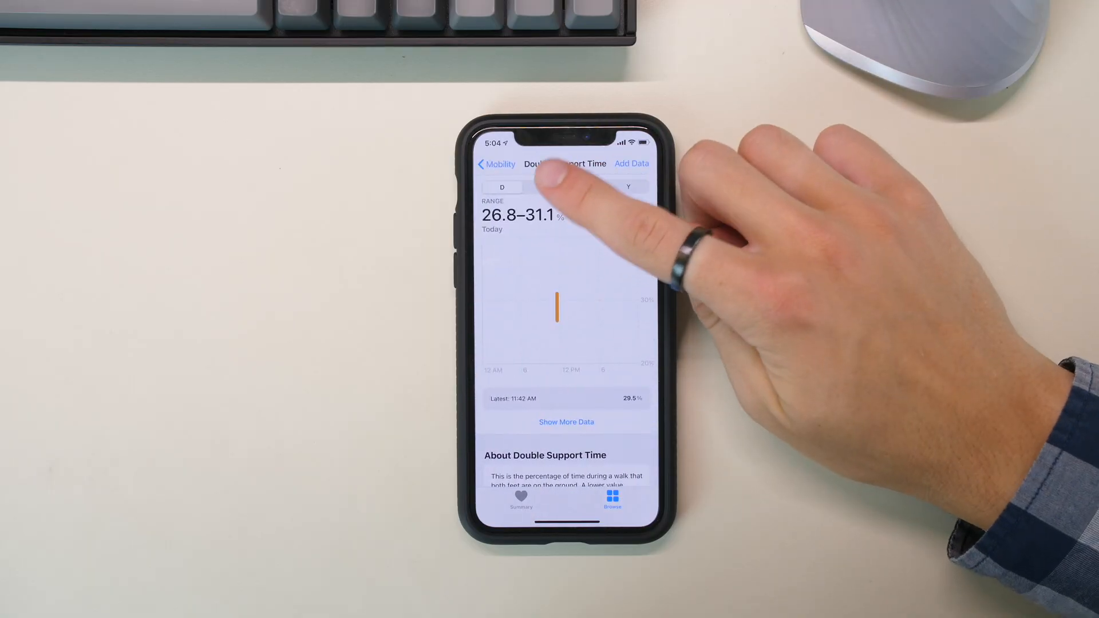
View the weekly Sleep chart with average time in bed and time asleep via Browse > Sleep
click(544, 187)
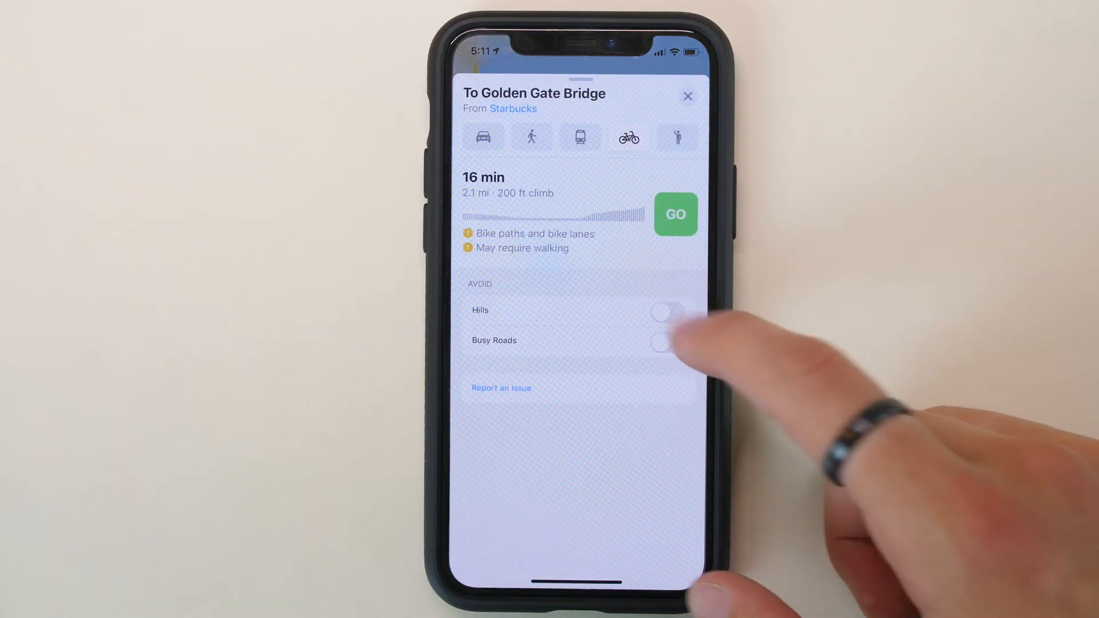
click(665, 343)
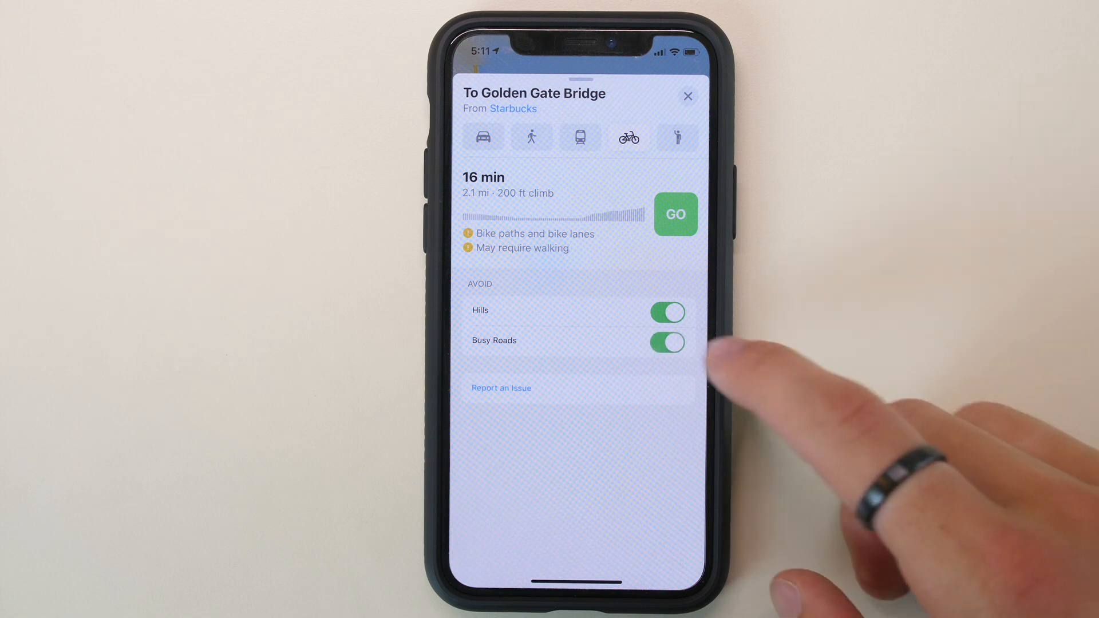
click(666, 311)
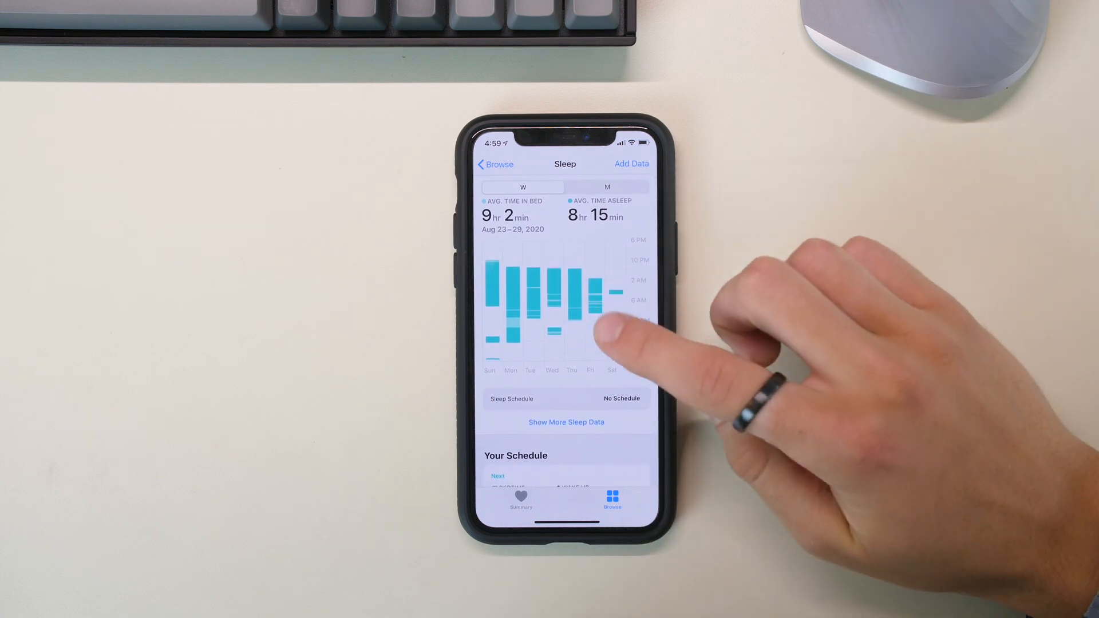
Open Full Schedule & Options showing the 12:00 AM bedtime and 7:45 AM wake-up
scroll(down, 3)
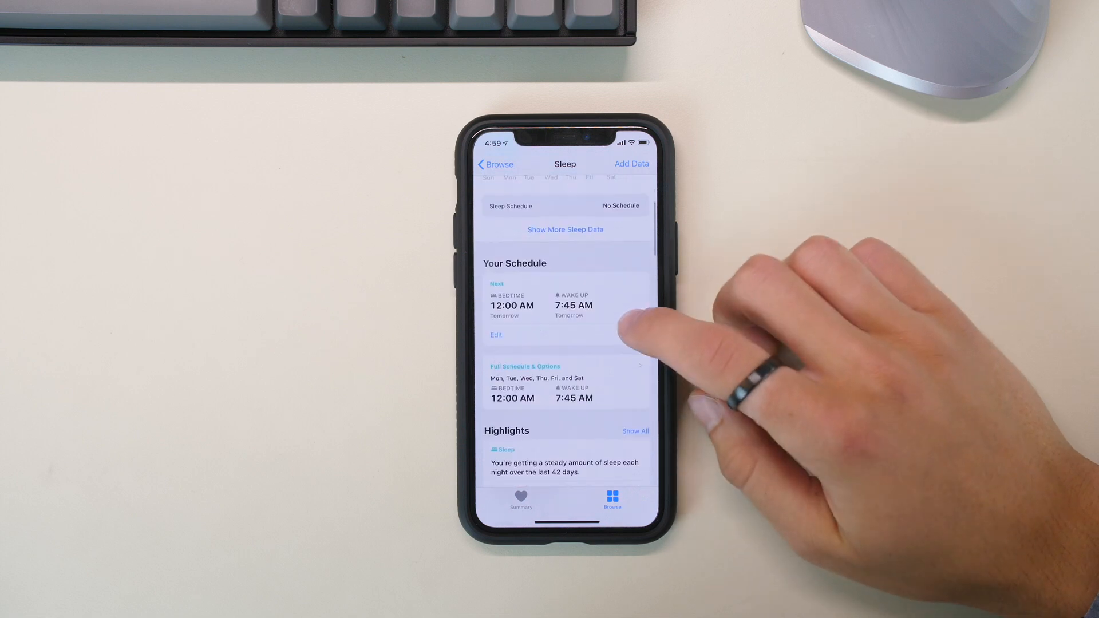
scroll(up, 3)
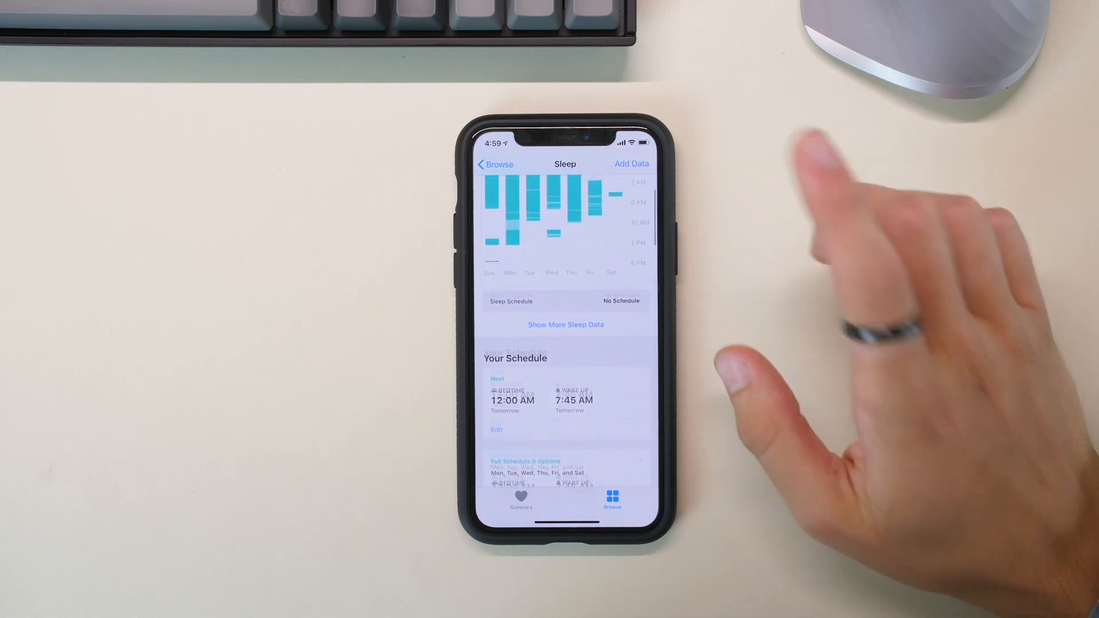
click(525, 461)
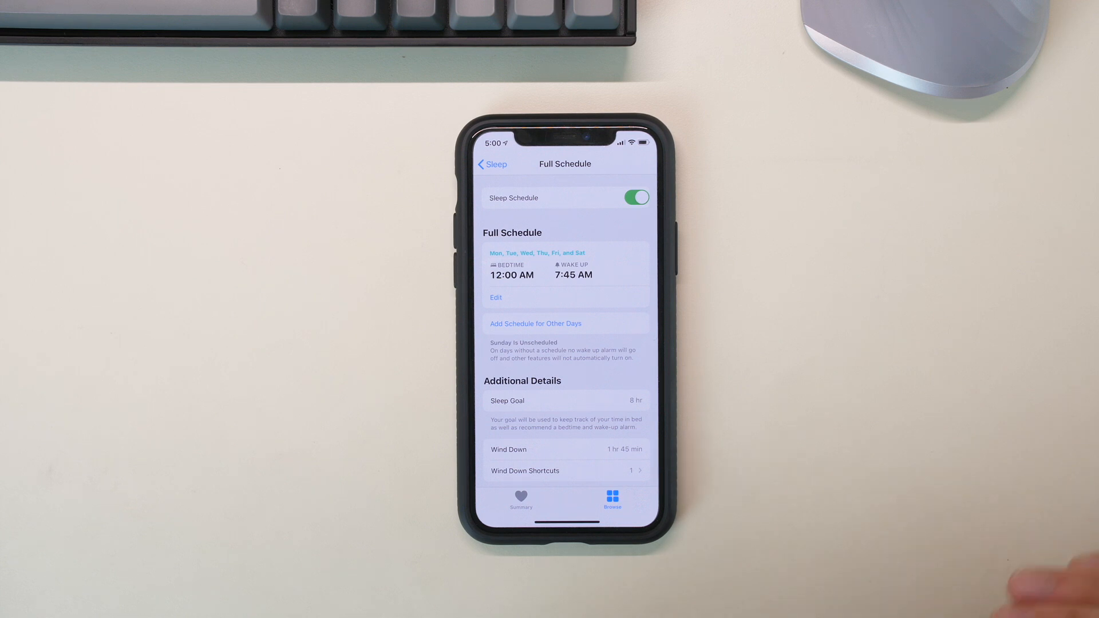
Shorten Wind Down from 1 hr 45 min to 1 hr and view Wind Down Shortcuts listing Open Music
click(565, 449)
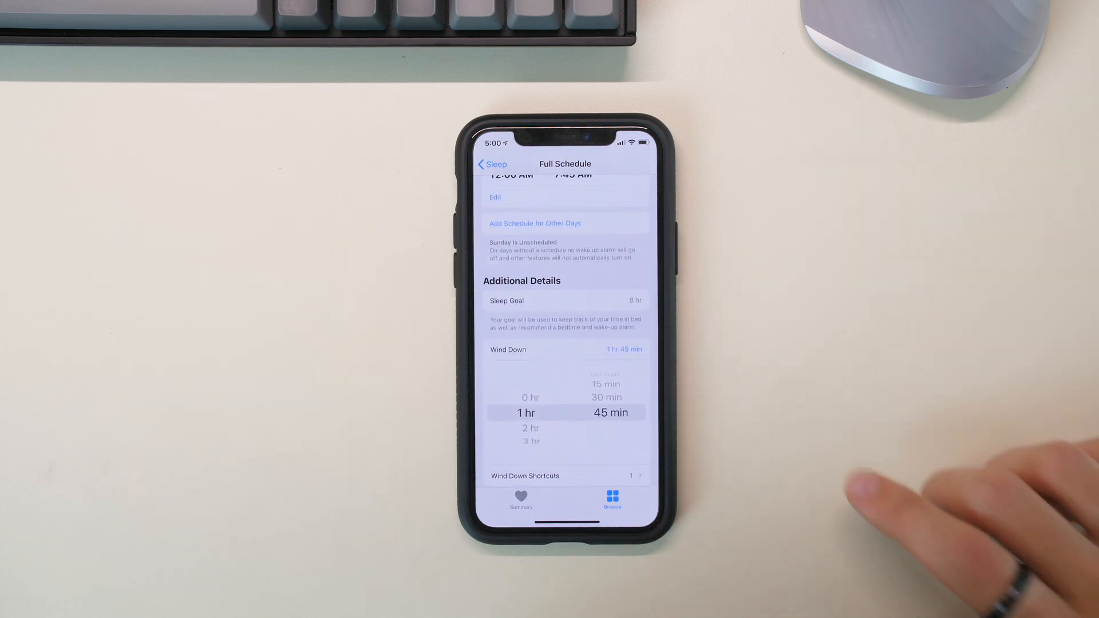
scroll(up, 3)
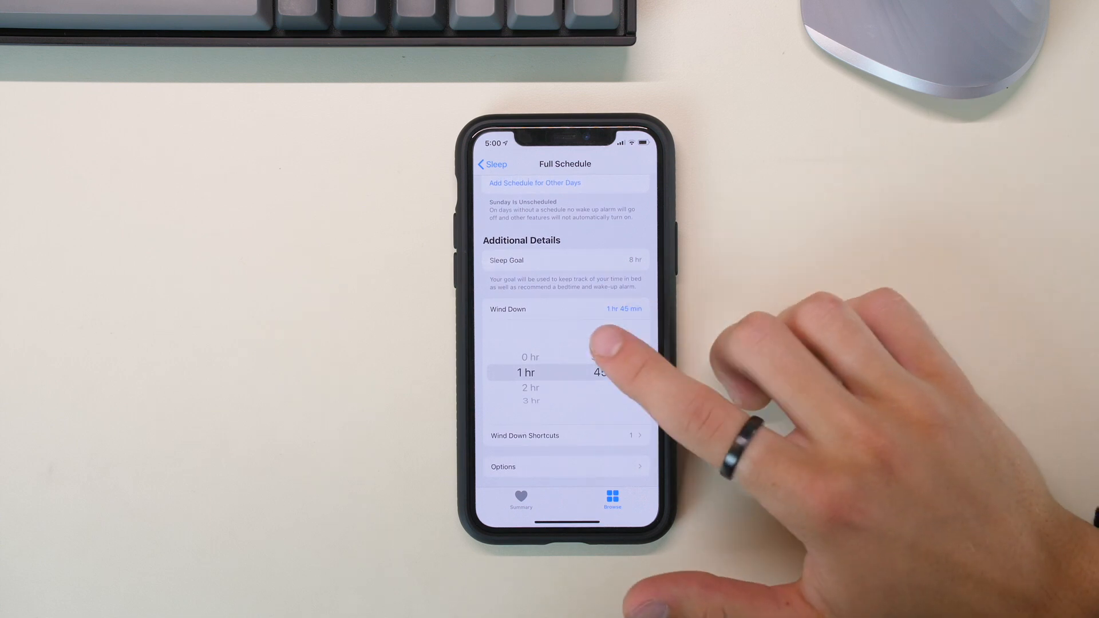
scroll(down, 3)
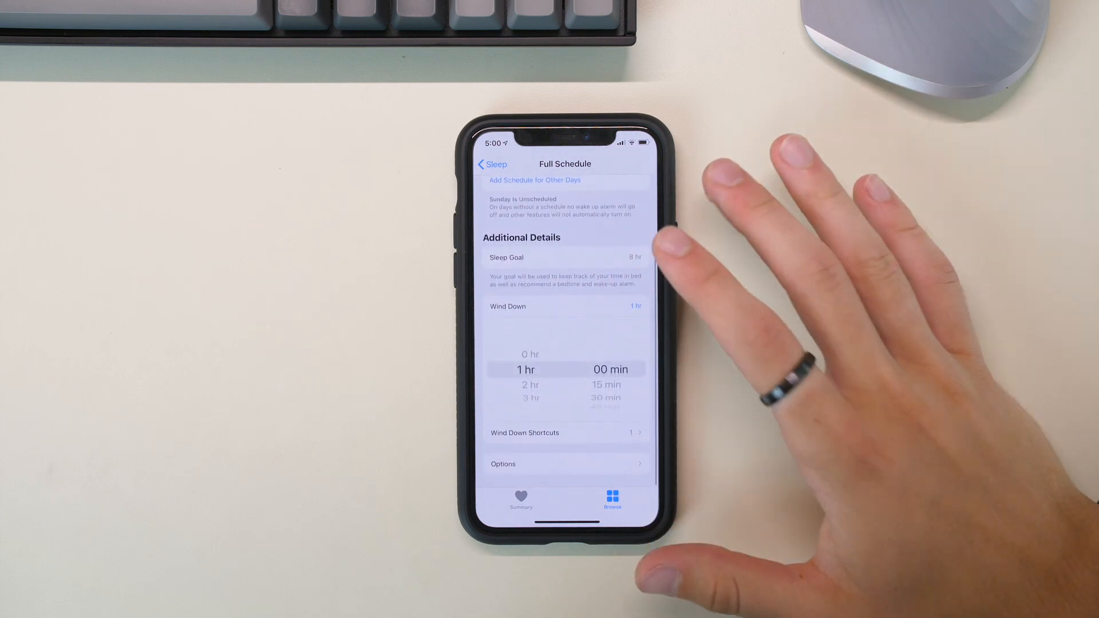
click(565, 433)
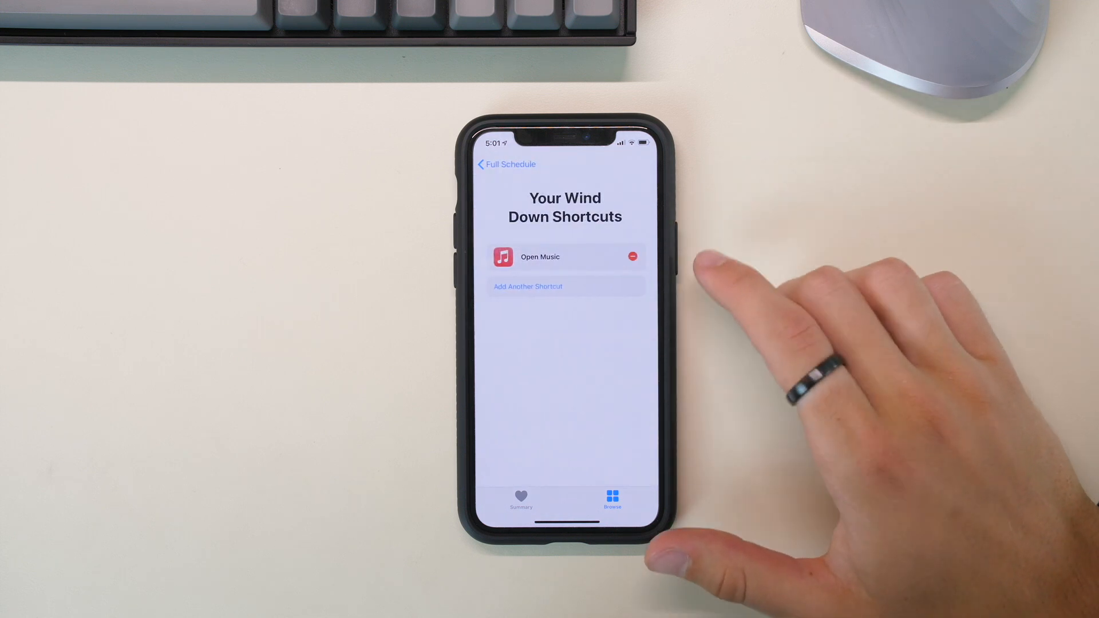
Go back to Full Schedule and view sleep Options with Sleep Mode and notification toggles on
click(528, 286)
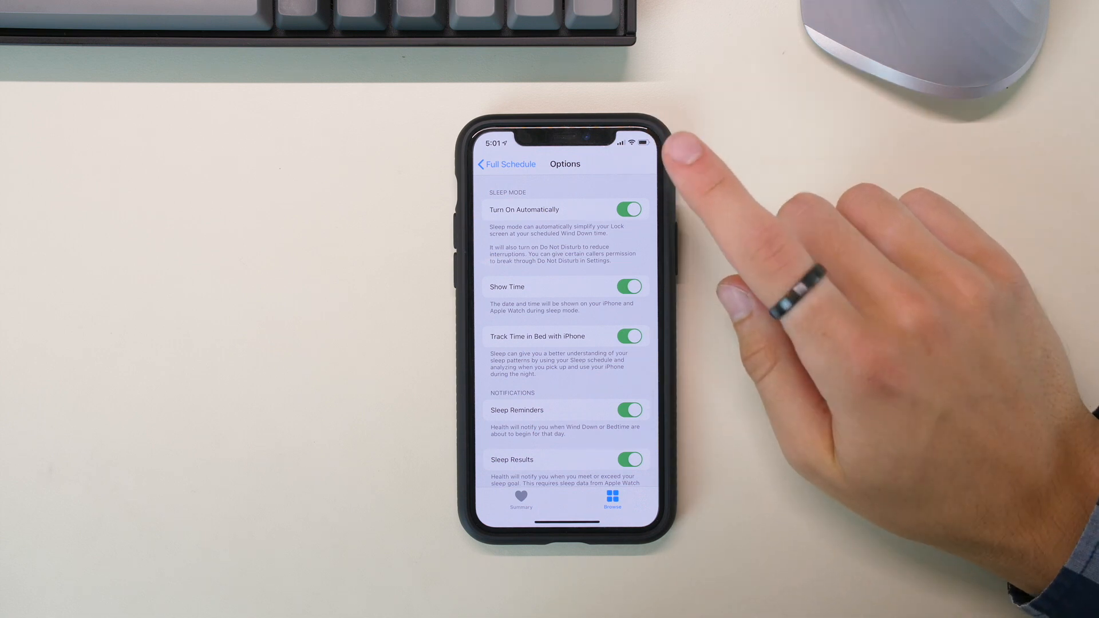
Review the Options toggles and return to the main Sleep page with next bedtime and Consistent highlight
scroll(up, 3)
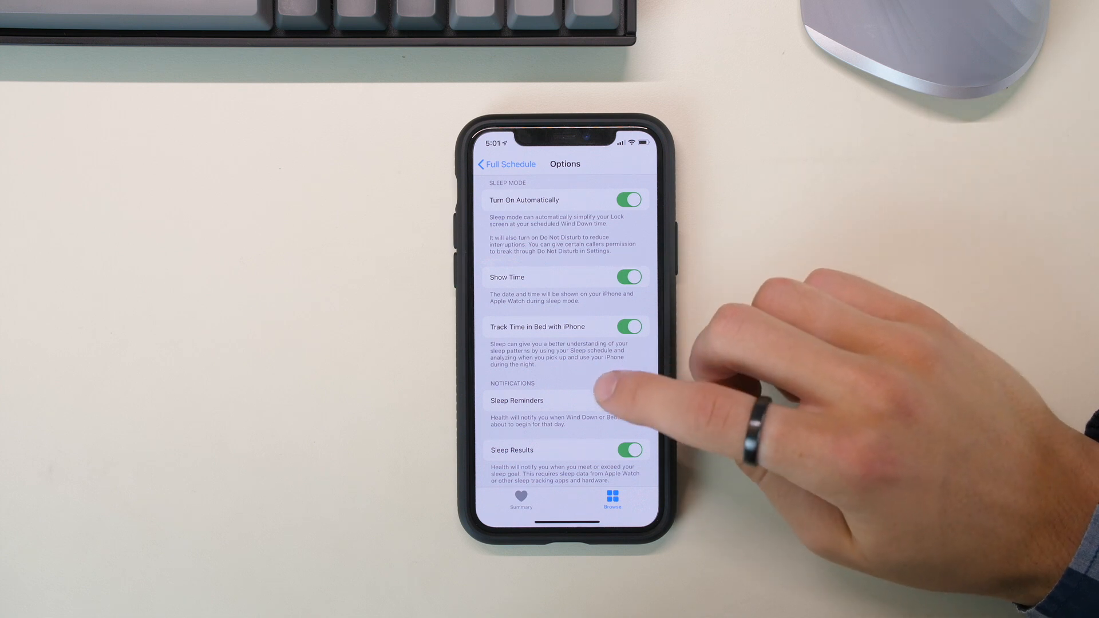
click(630, 401)
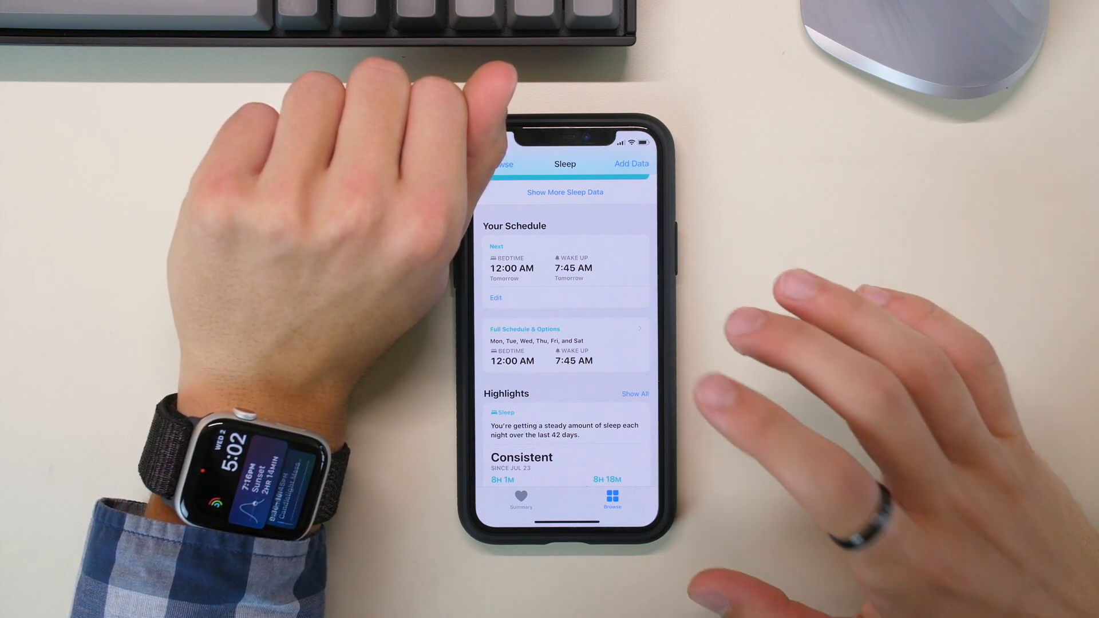
Inspect a day on the chart, then reach the profile page listing Health Details, Medical ID and privacy
scroll(down, 3)
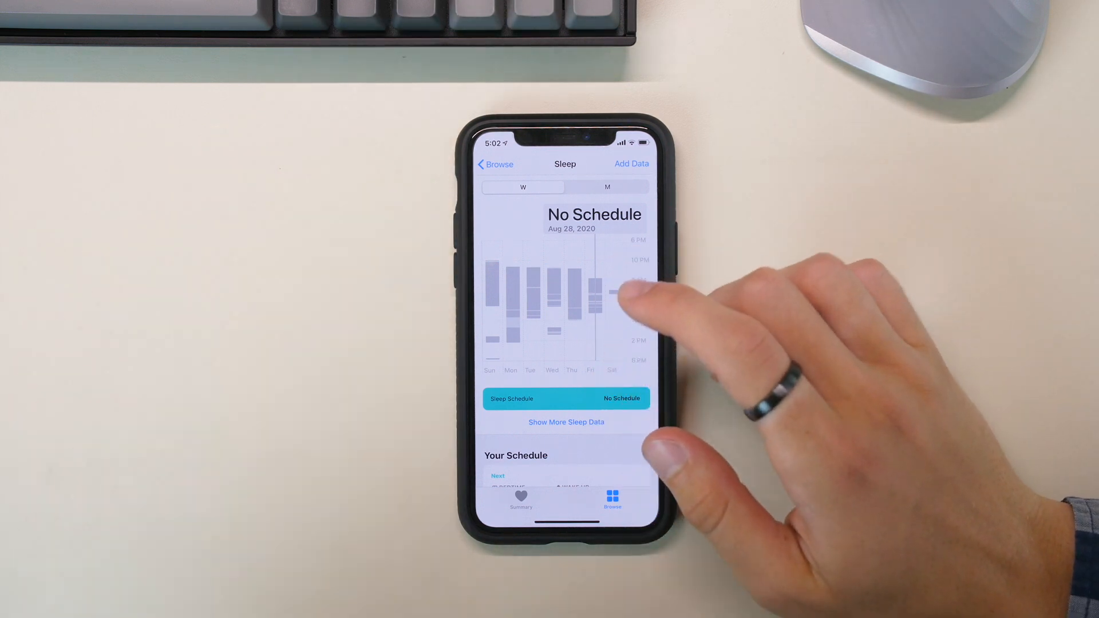
scroll(up, 3)
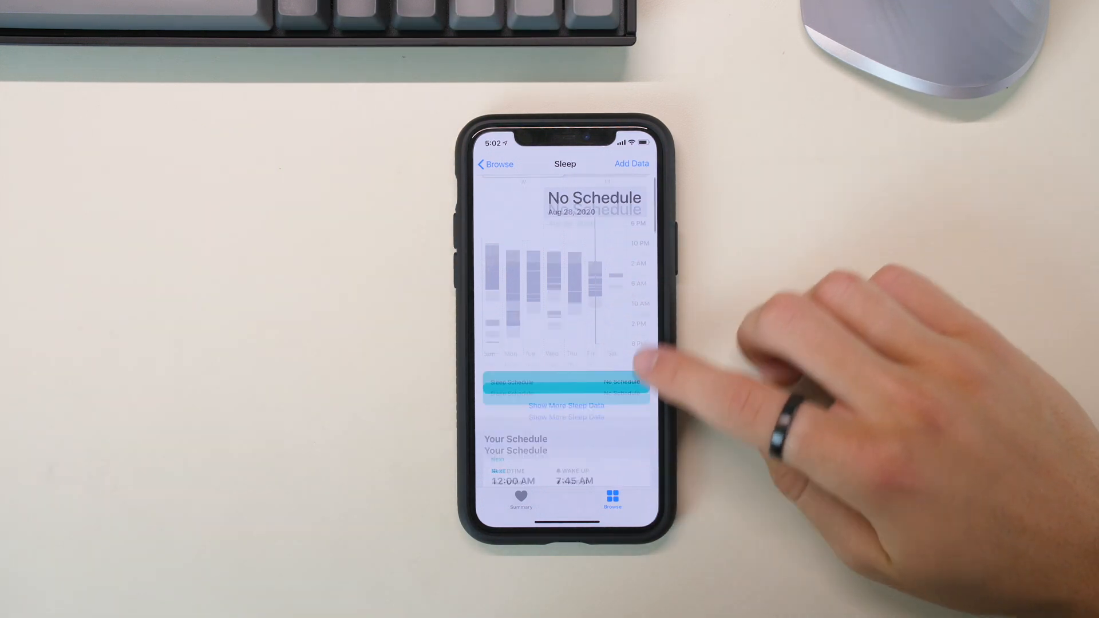
scroll(up, 3)
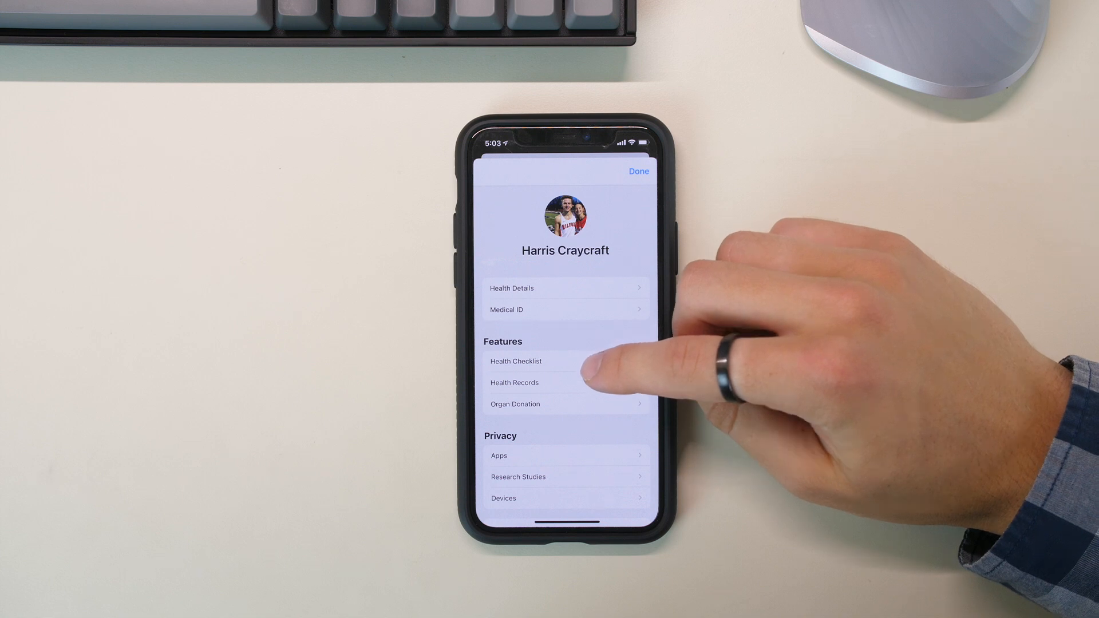
Read through the Health Checklist, dismiss it, and scroll Browse to the Health Categories list
click(515, 361)
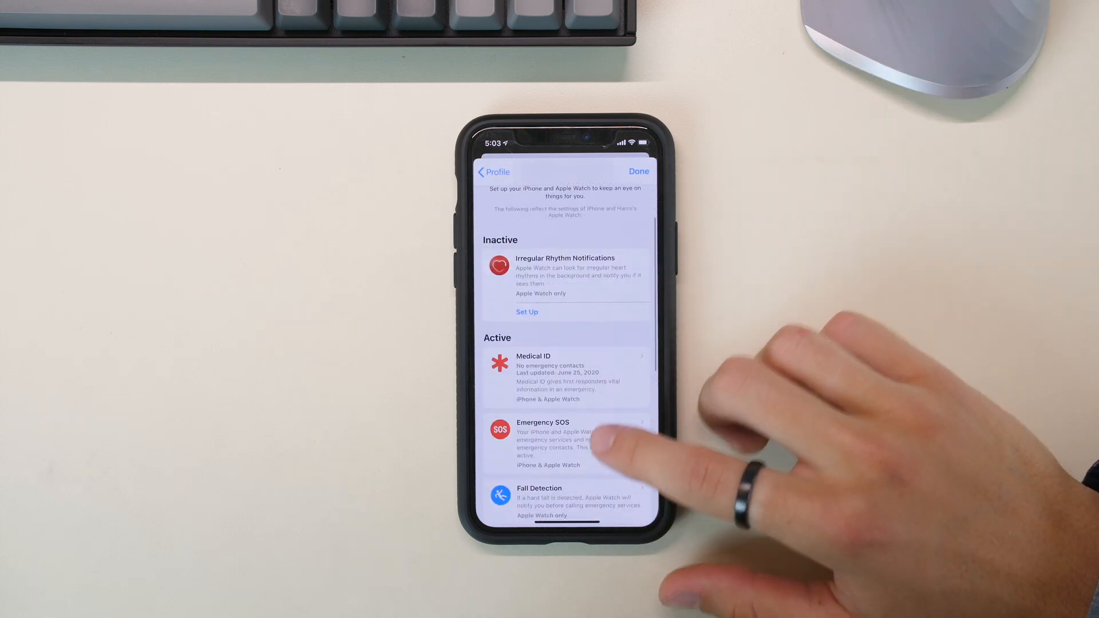
scroll(up, 3)
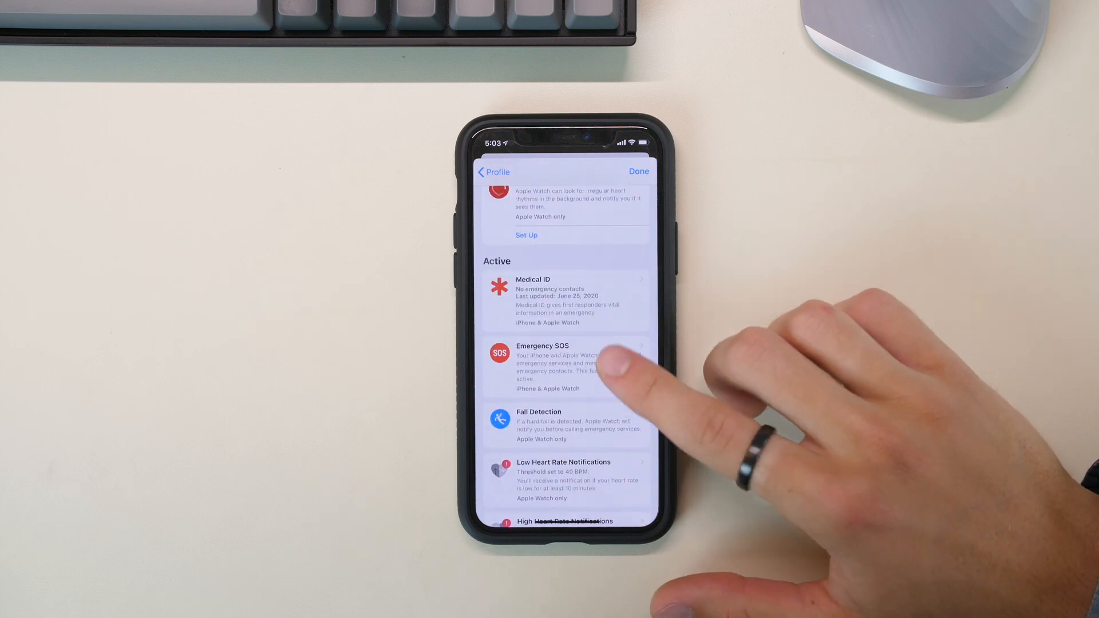
scroll(down, 3)
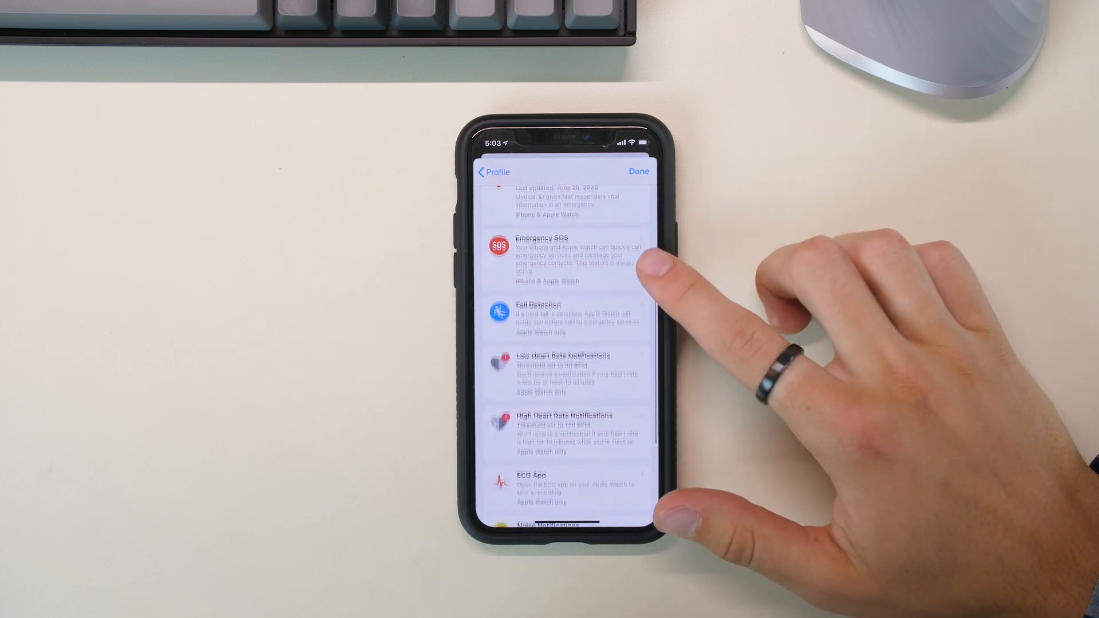
scroll(up, 3)
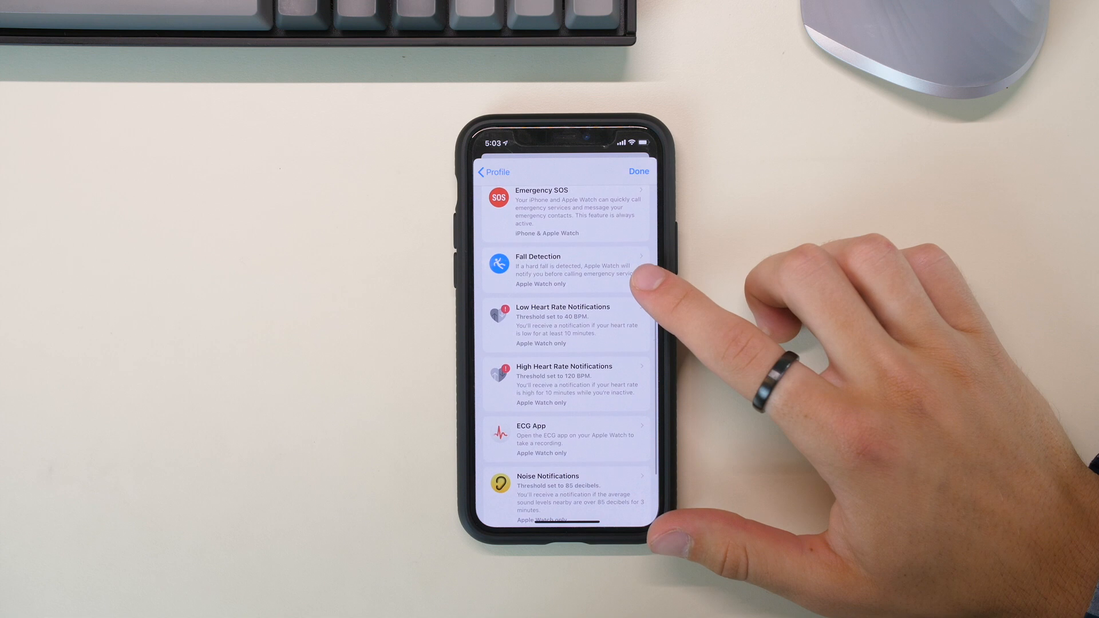
scroll(up, 3)
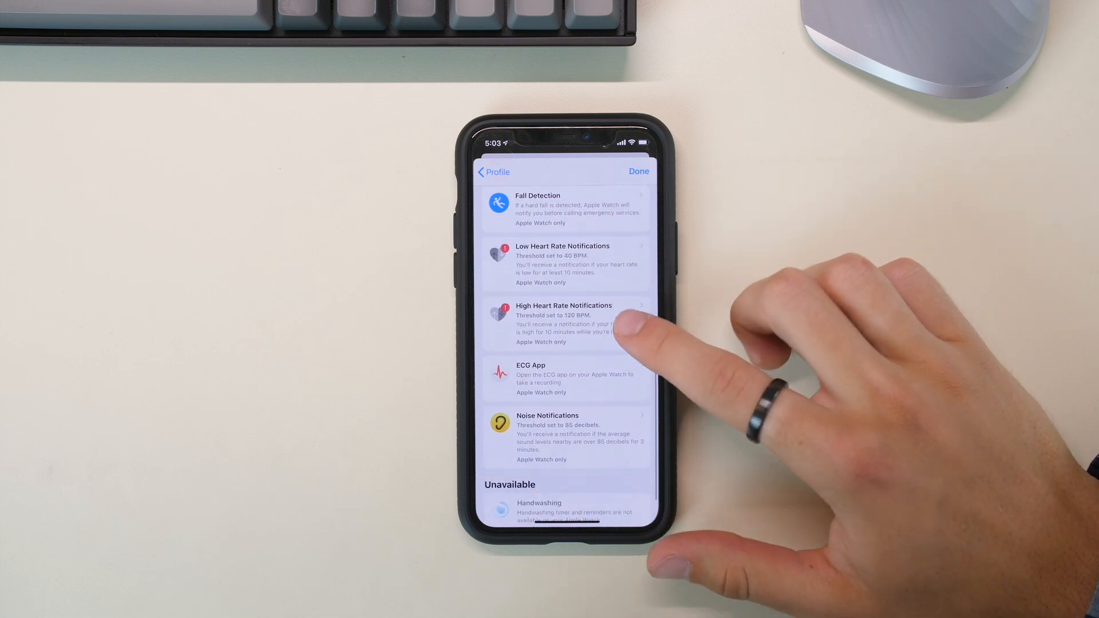
scroll(down, 3)
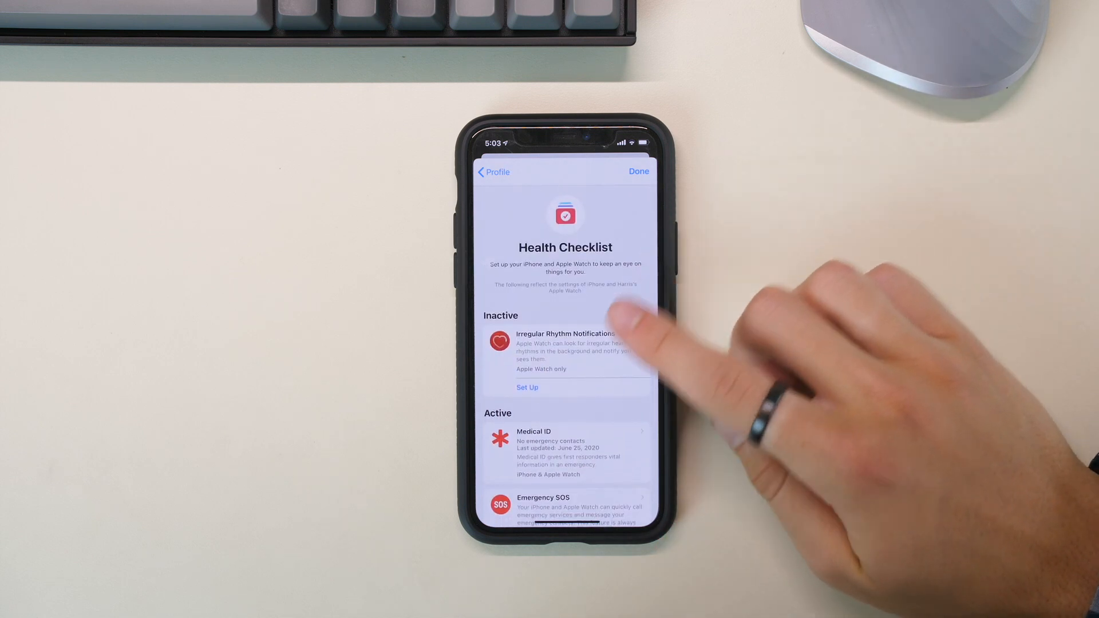
scroll(up, 3)
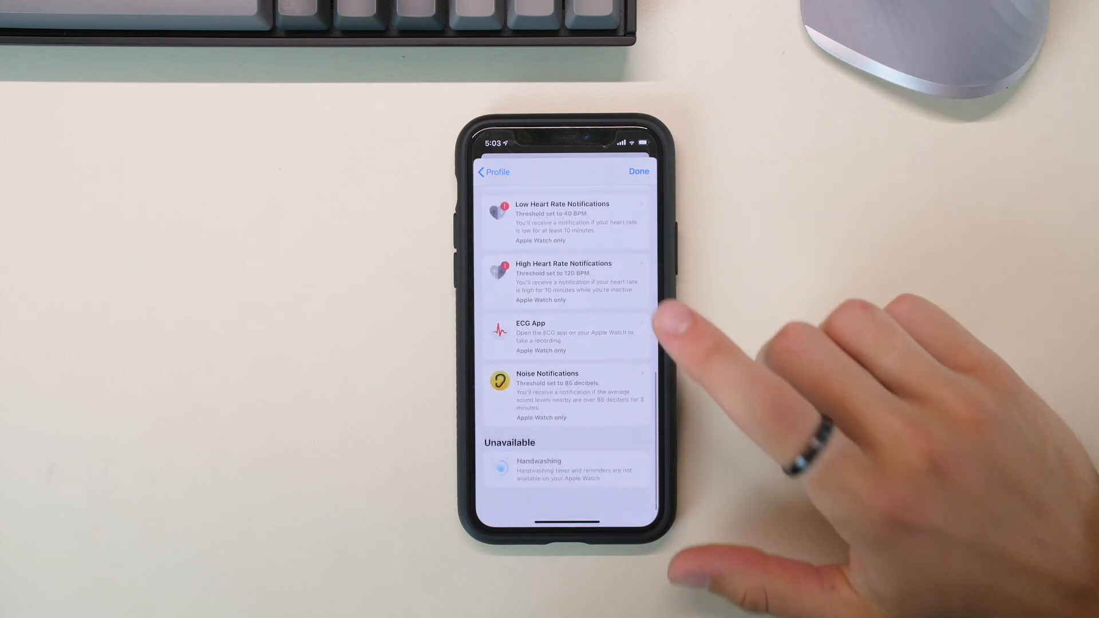
scroll(down, 3)
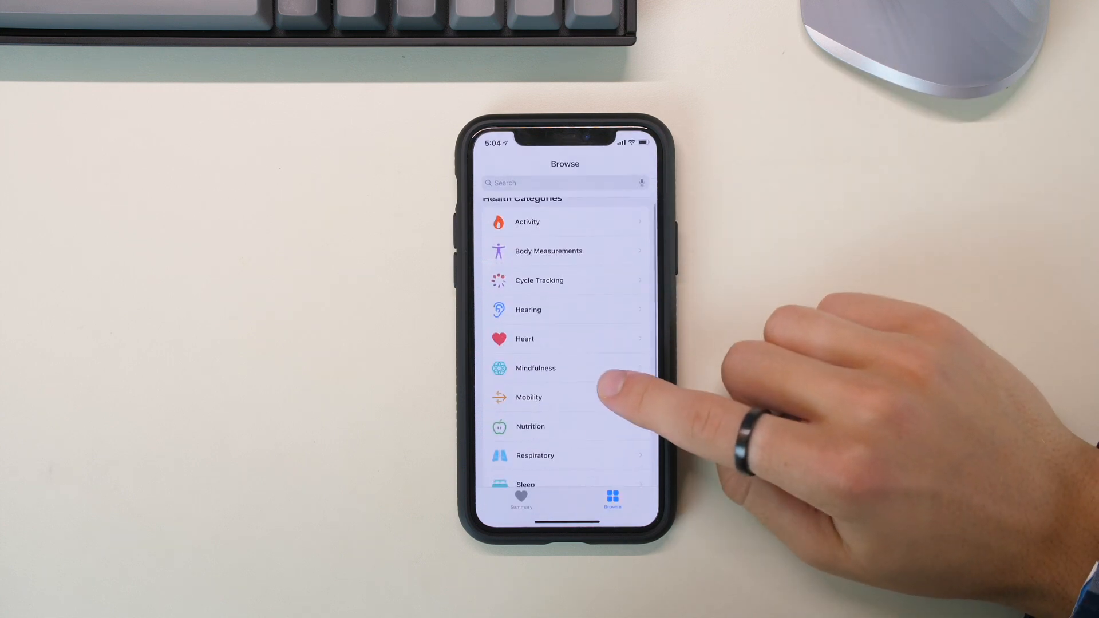
Enter the Mobility category and view Walking Speed among today's walking metrics
scroll(up, 3)
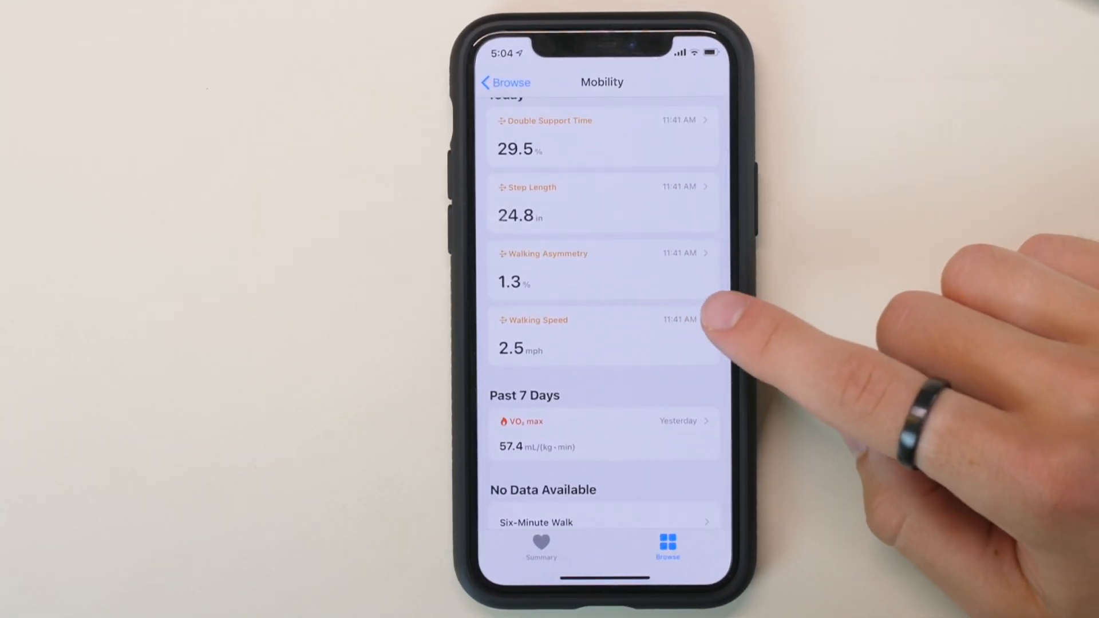
scroll(down, 3)
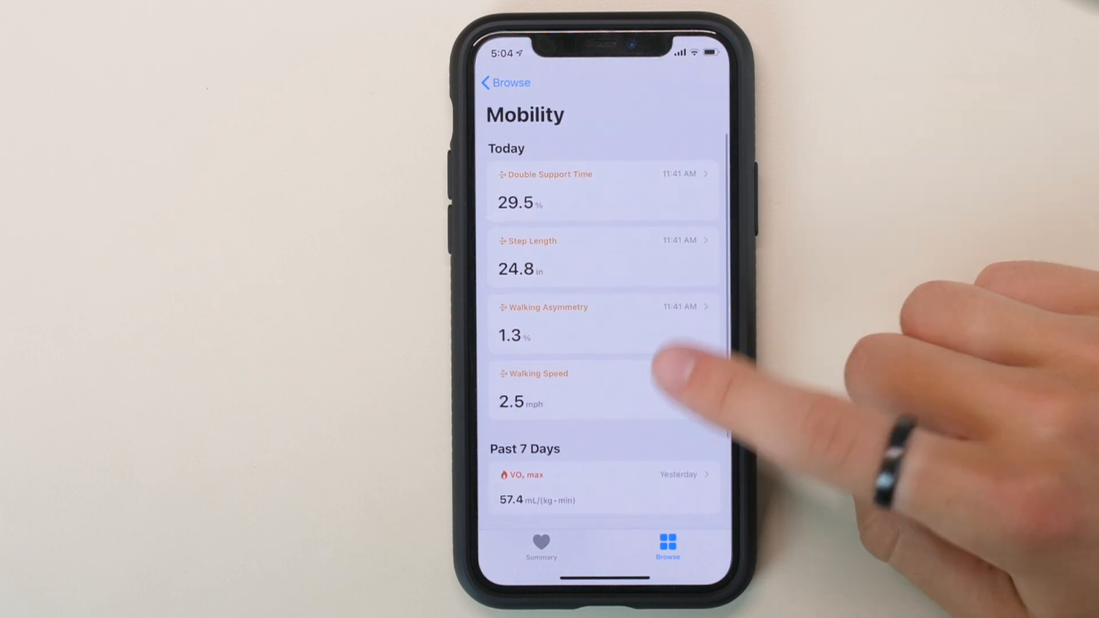
click(533, 387)
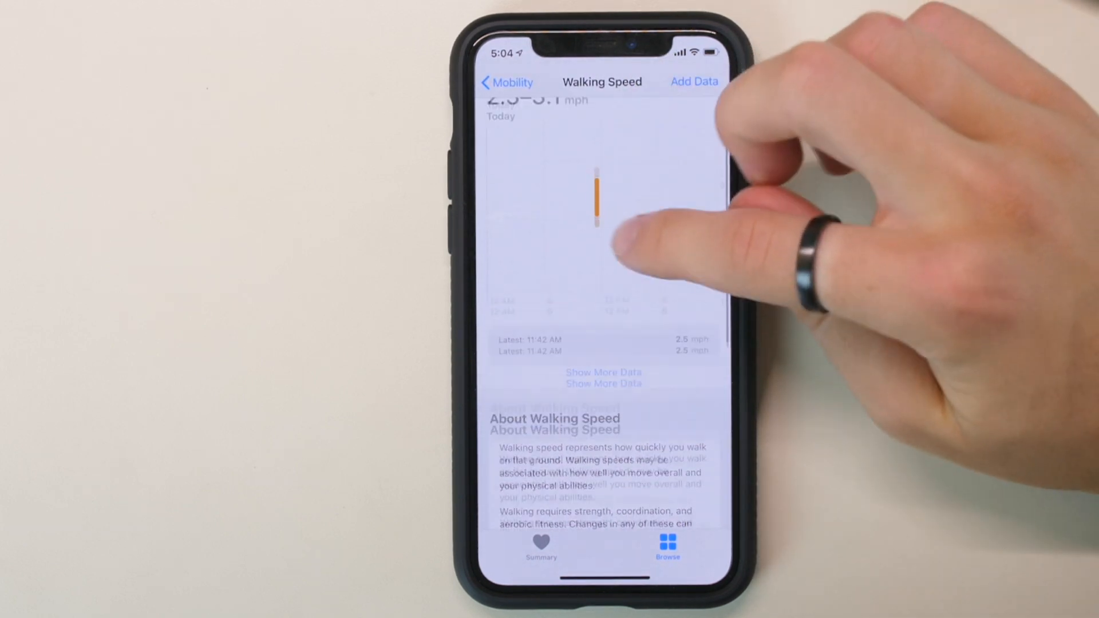
click(508, 82)
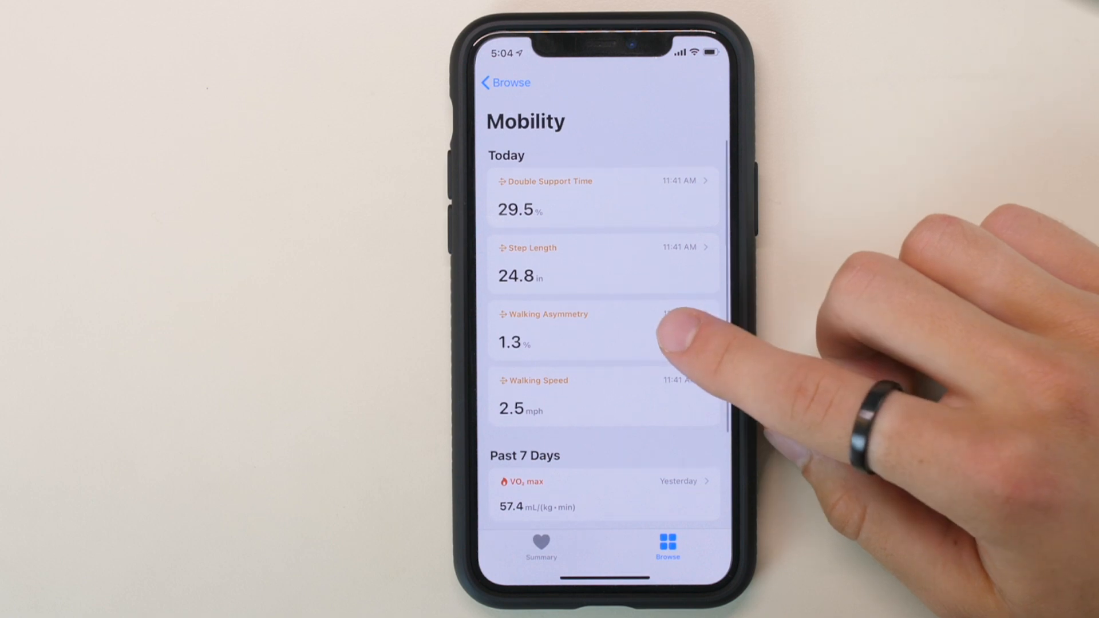
click(603, 330)
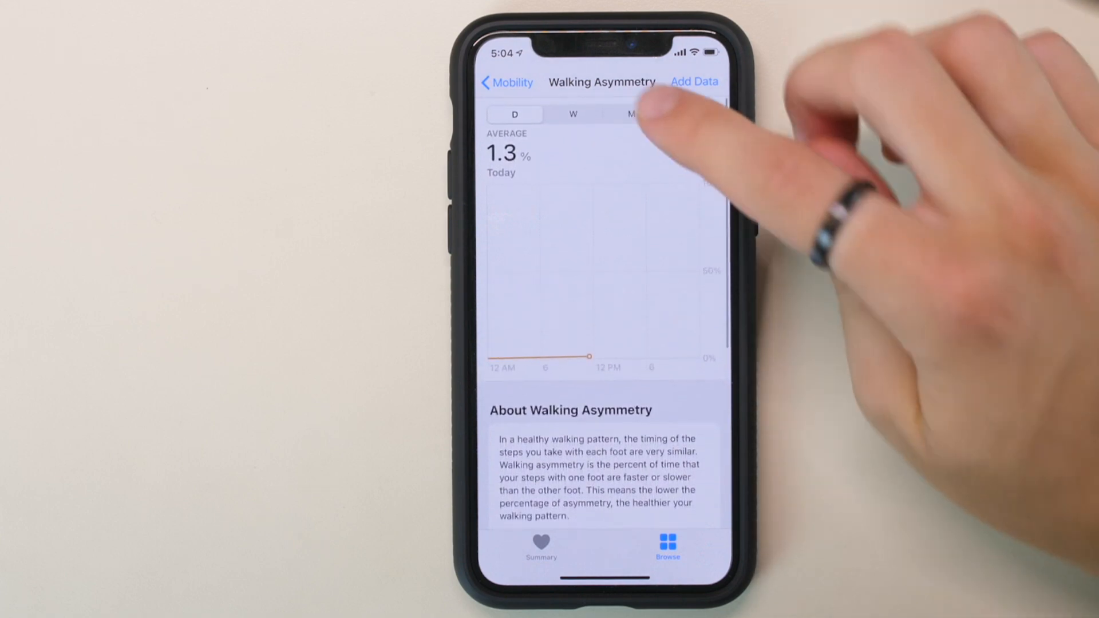
click(630, 114)
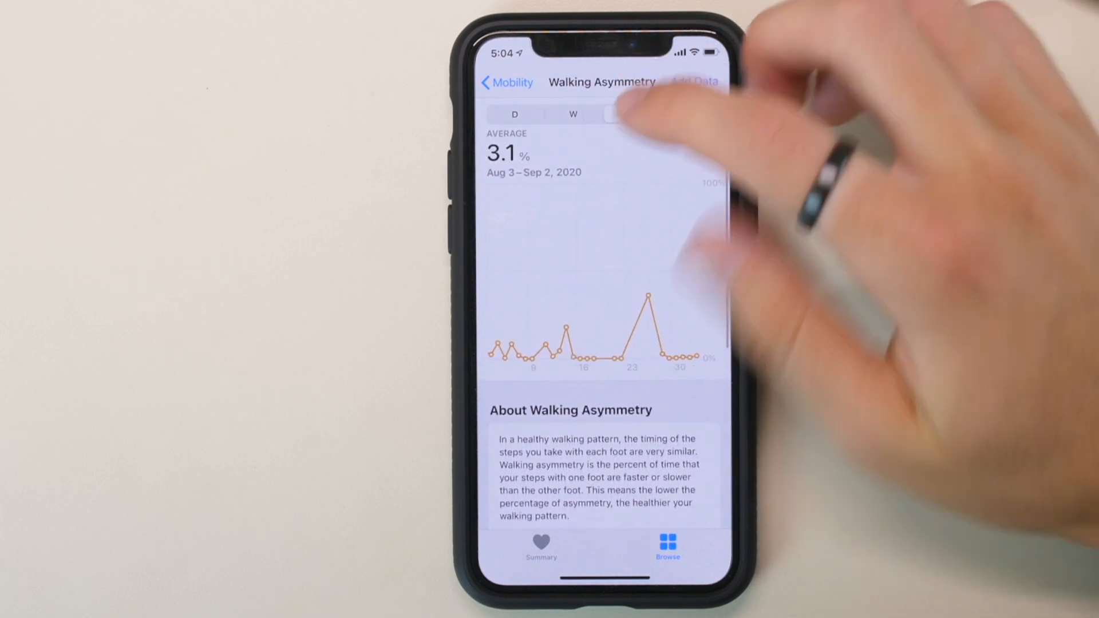
click(507, 82)
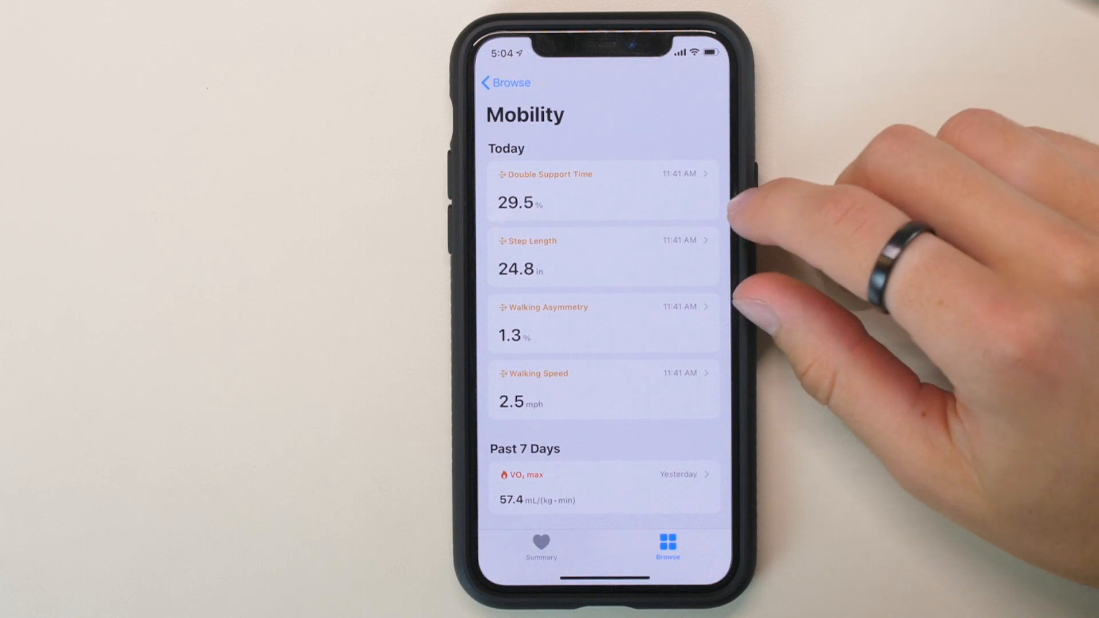
click(602, 190)
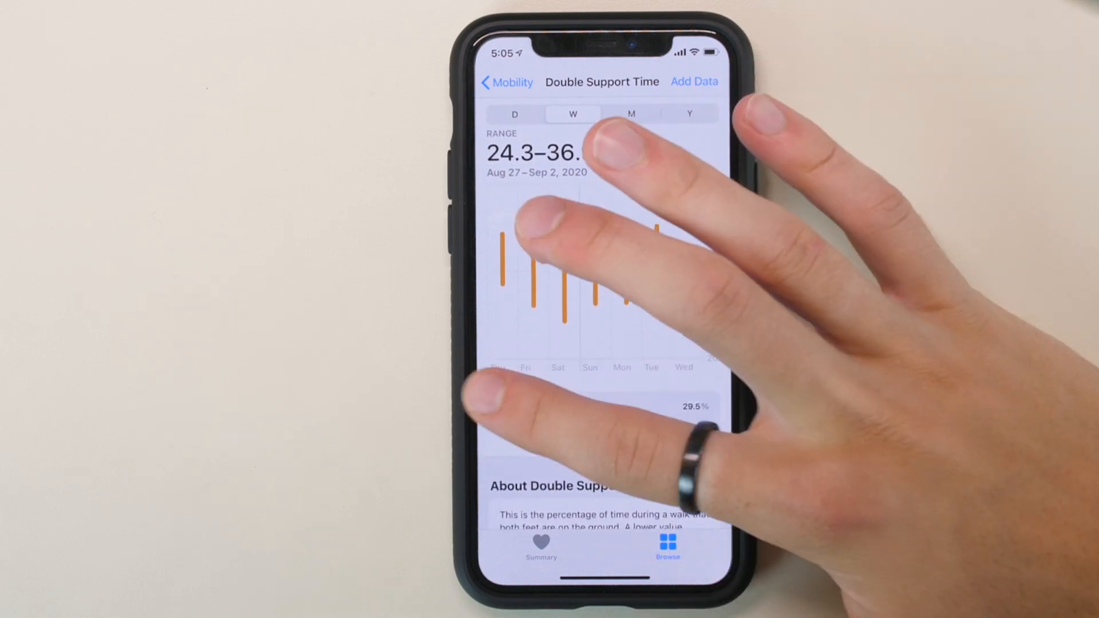
click(507, 82)
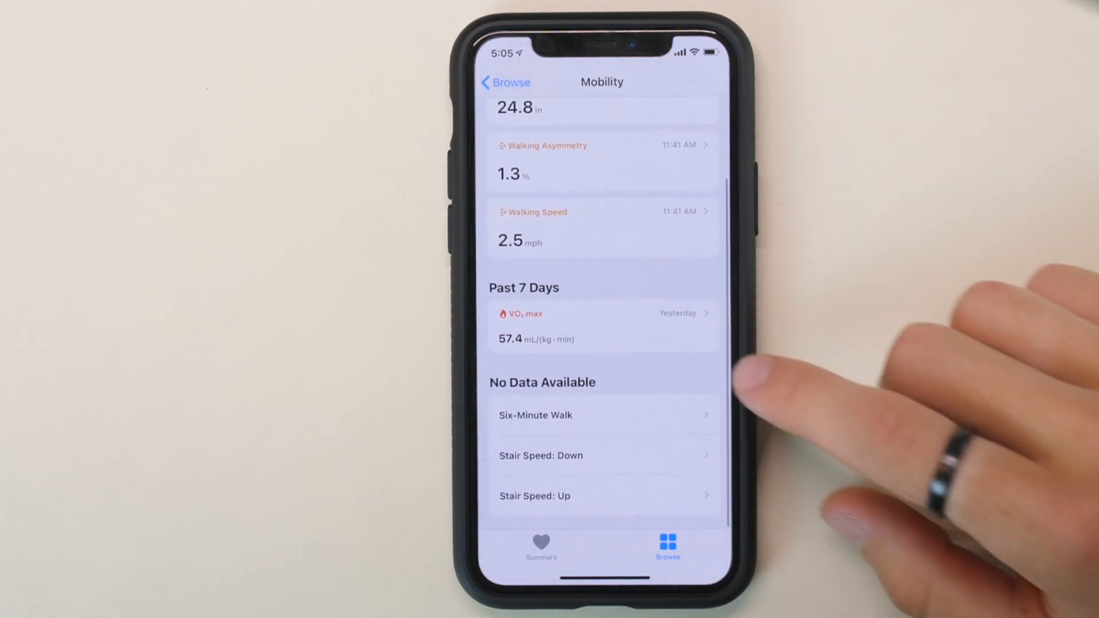
View Six-Minute Walk, scroll the Mobility list, and return to Browse categories through Health Records
scroll(down, 3)
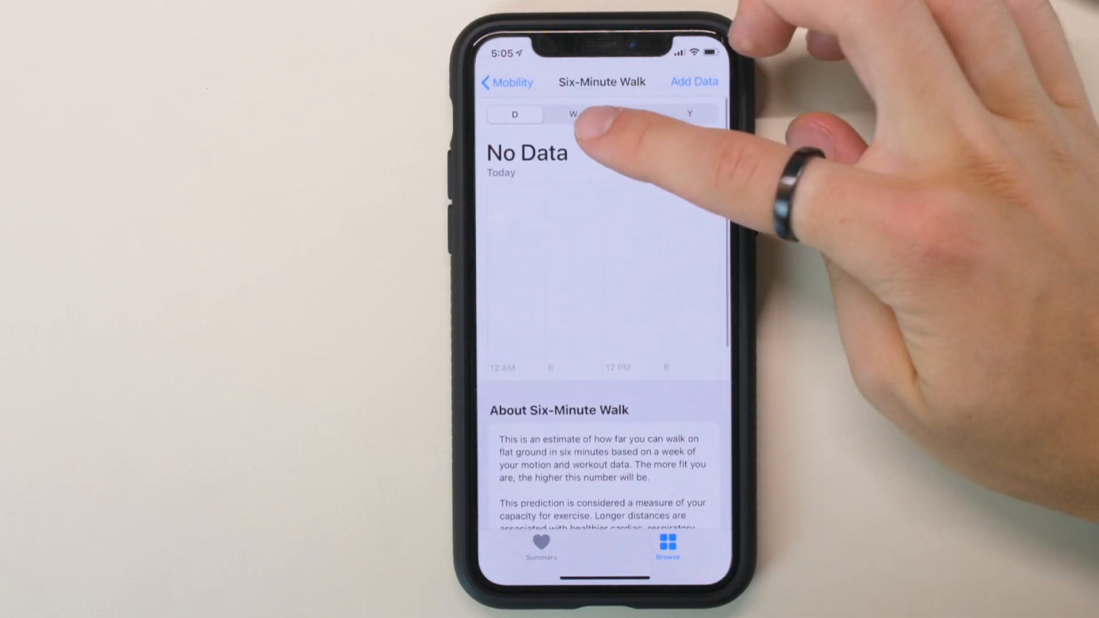
click(508, 82)
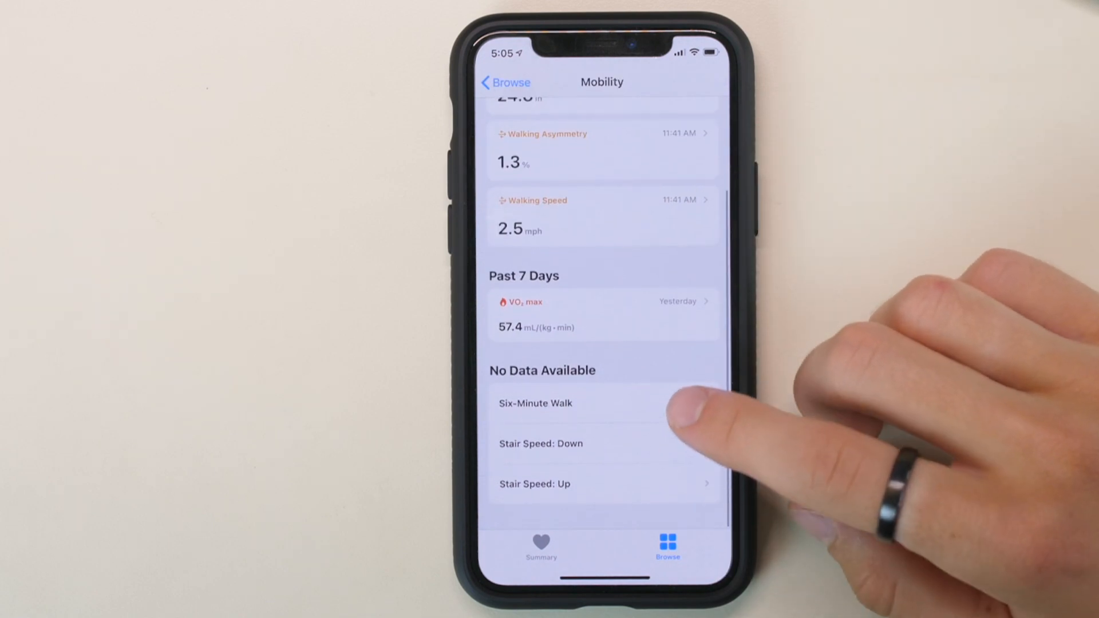
scroll(down, 3)
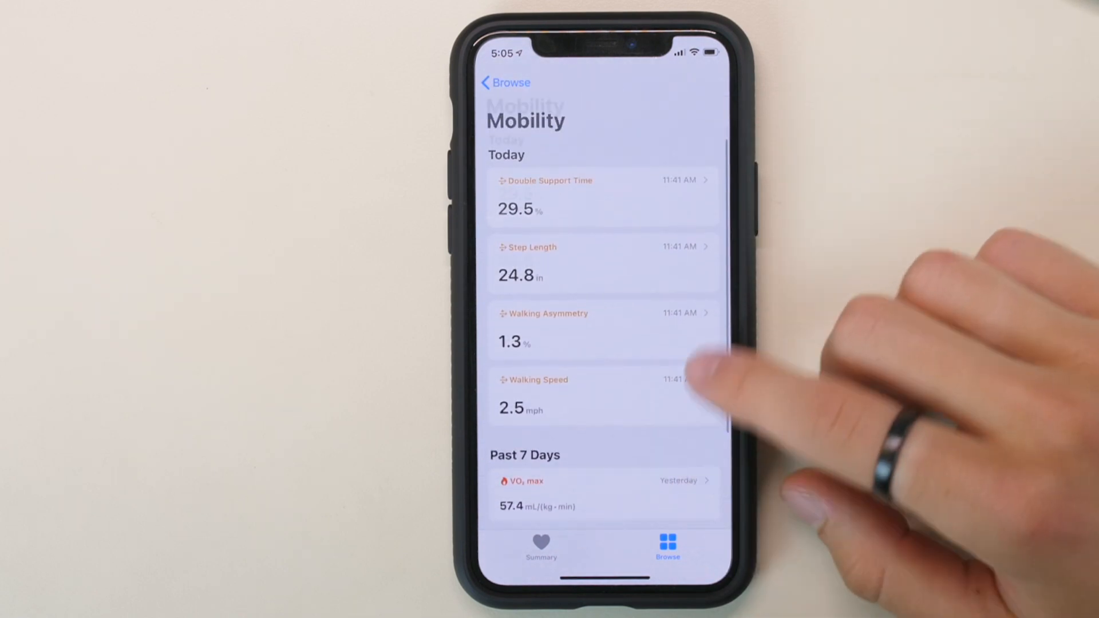
scroll(down, 3)
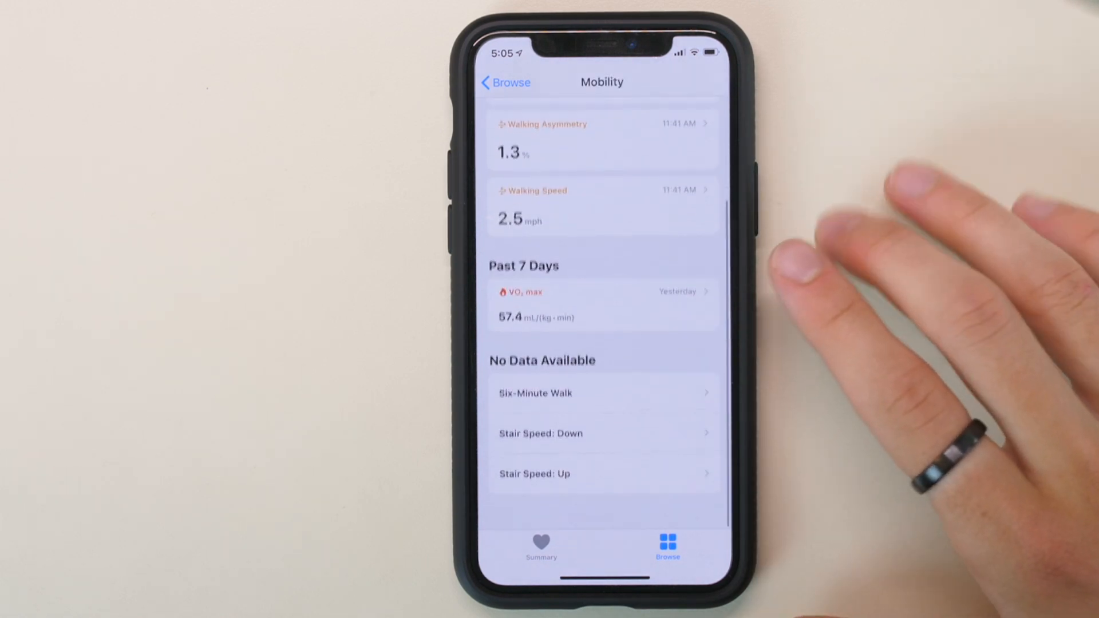
scroll(down, 3)
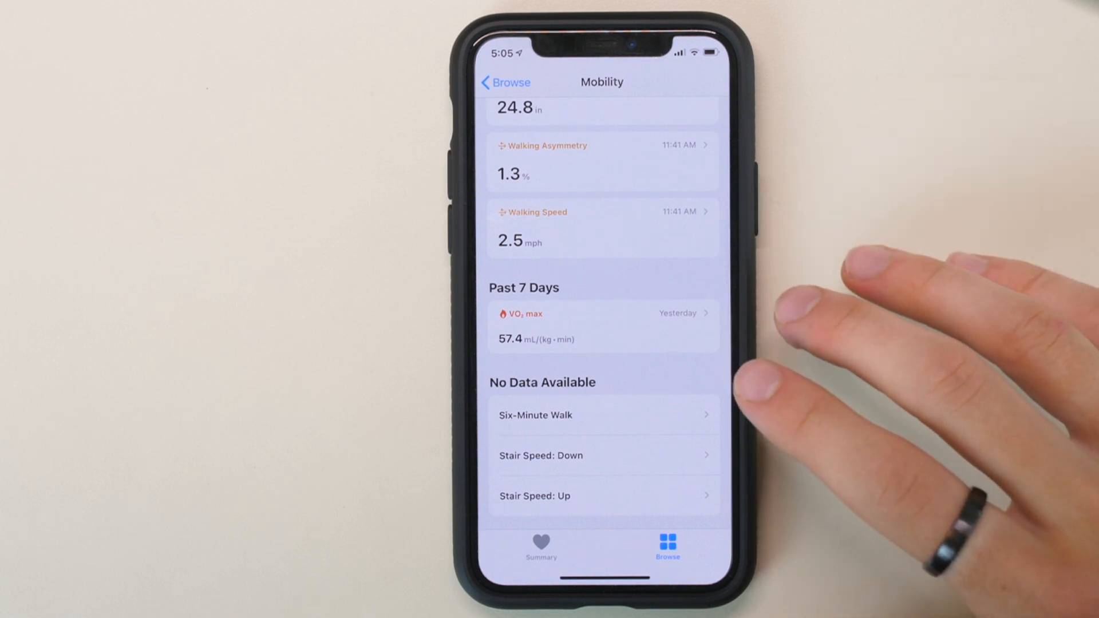
mouse_move(877, 350)
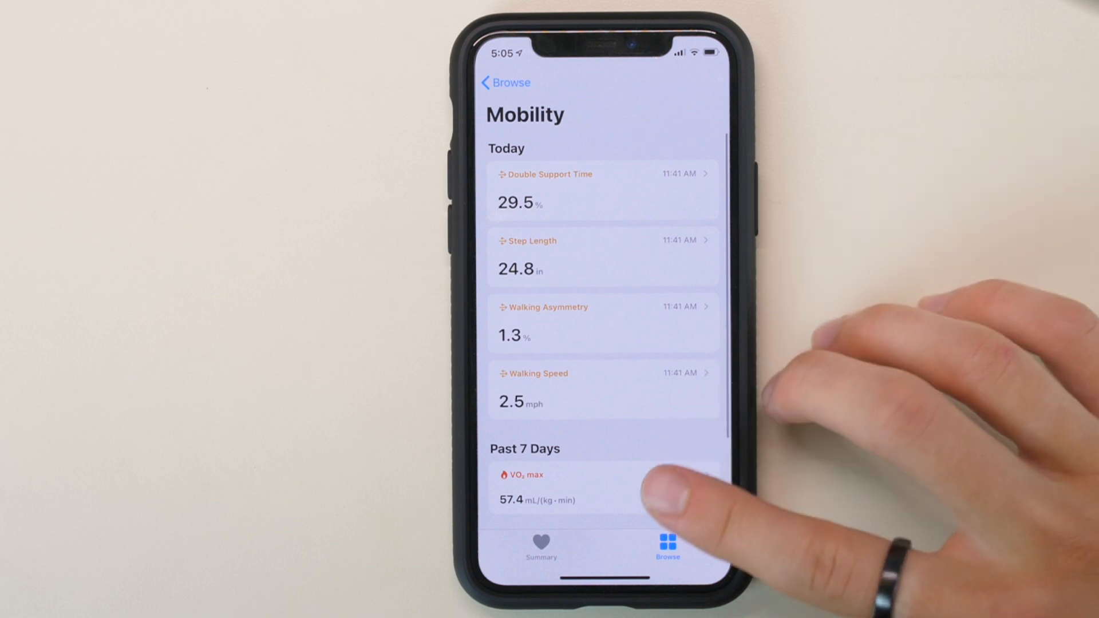
scroll(up, 3)
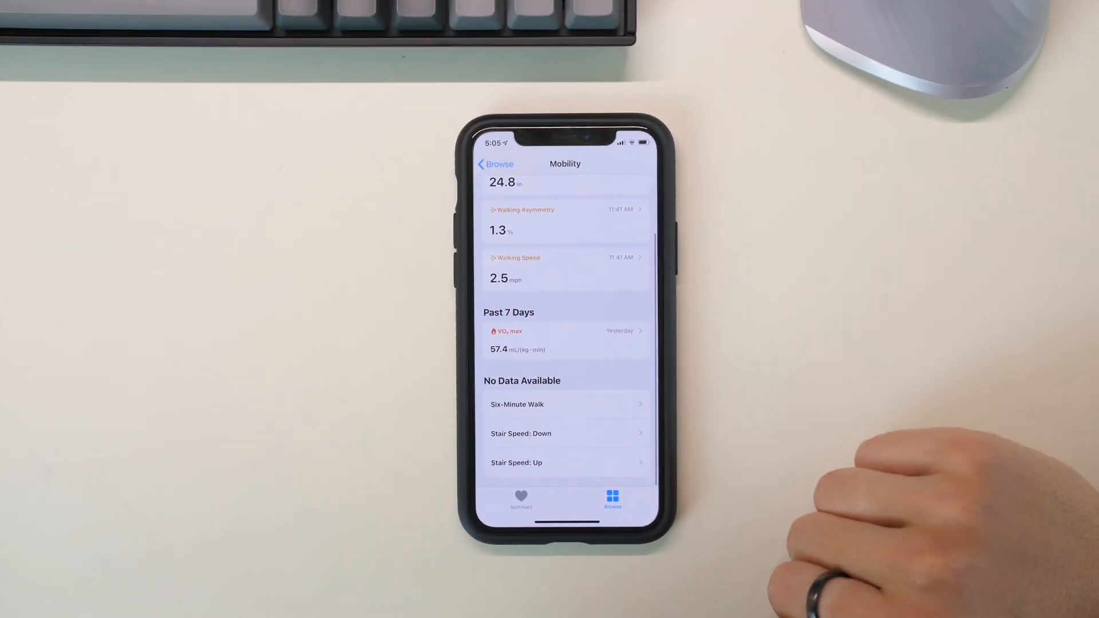
mouse_move(807, 351)
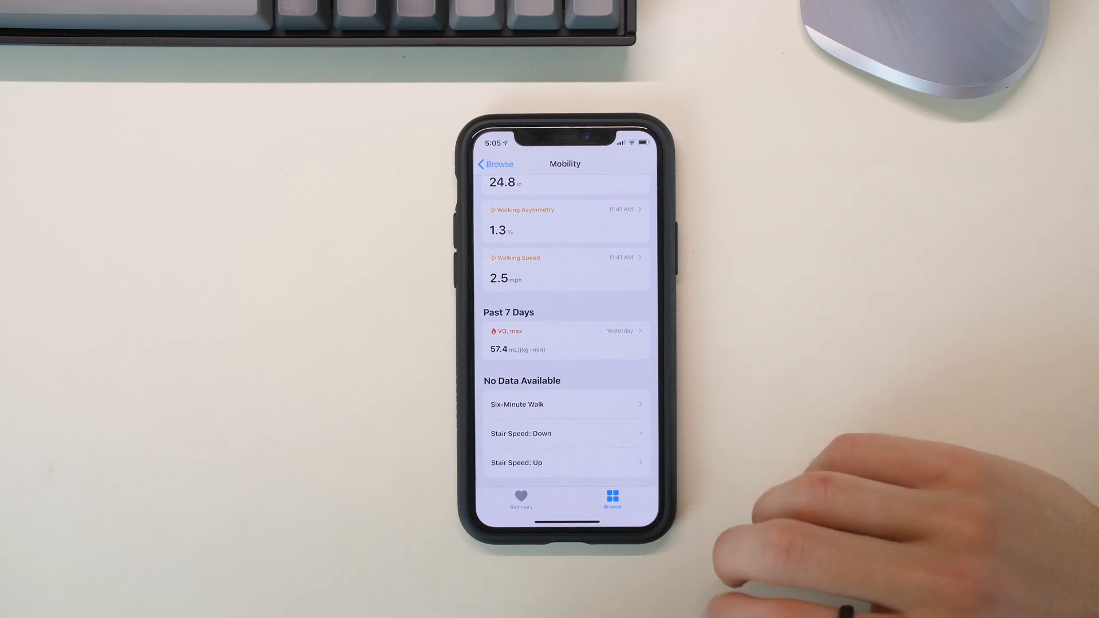
click(494, 165)
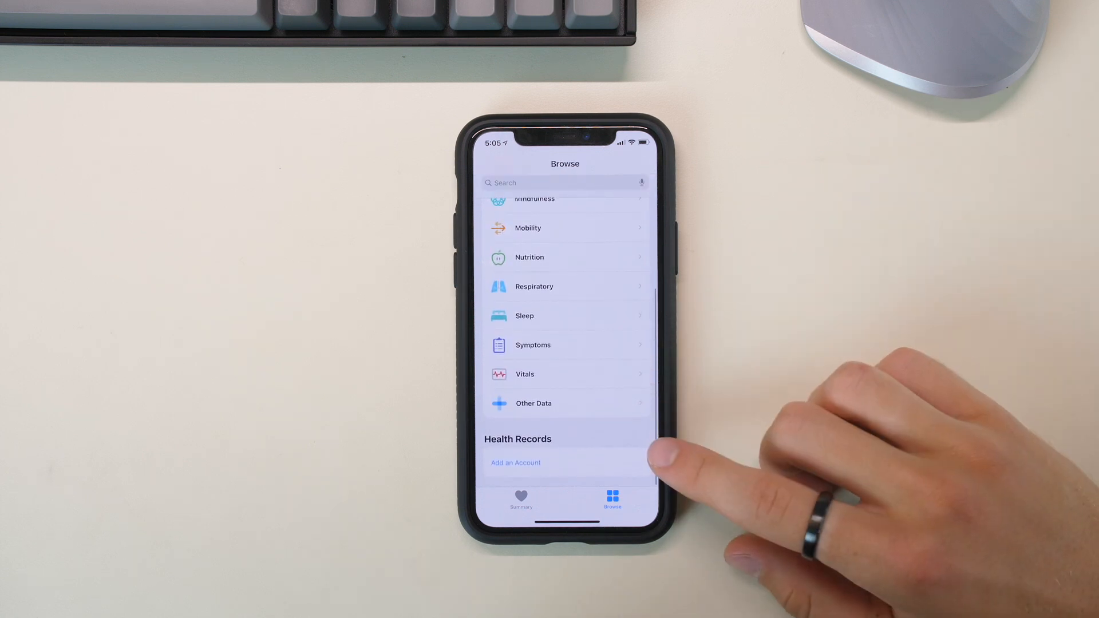
Enter the Symptoms category and view the Handwashing page with no data today and its About description
click(515, 462)
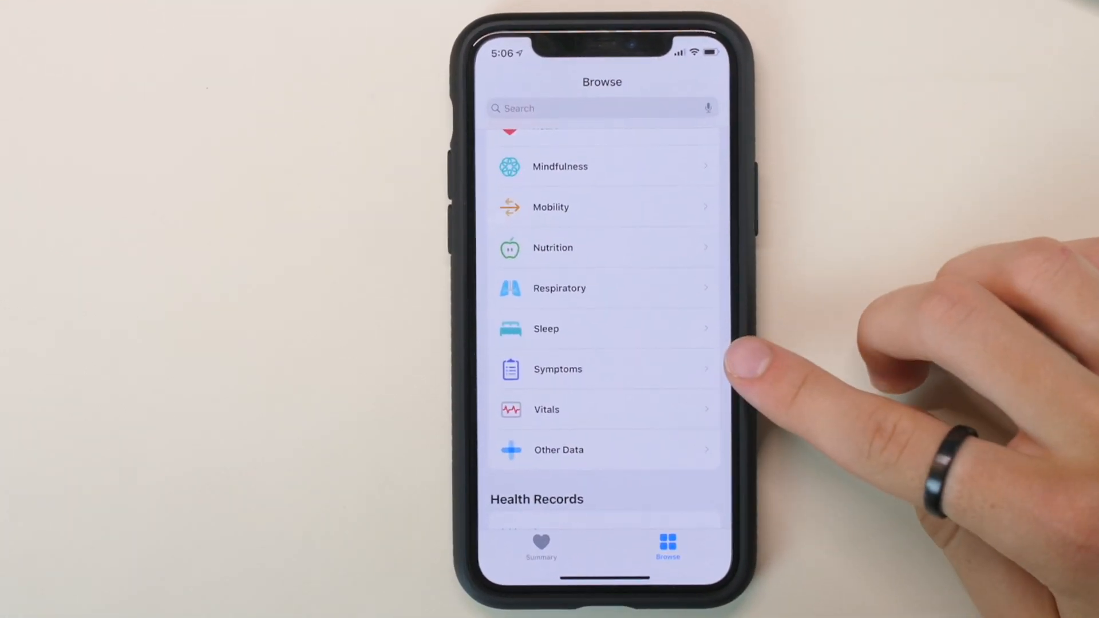
mouse_move(673, 392)
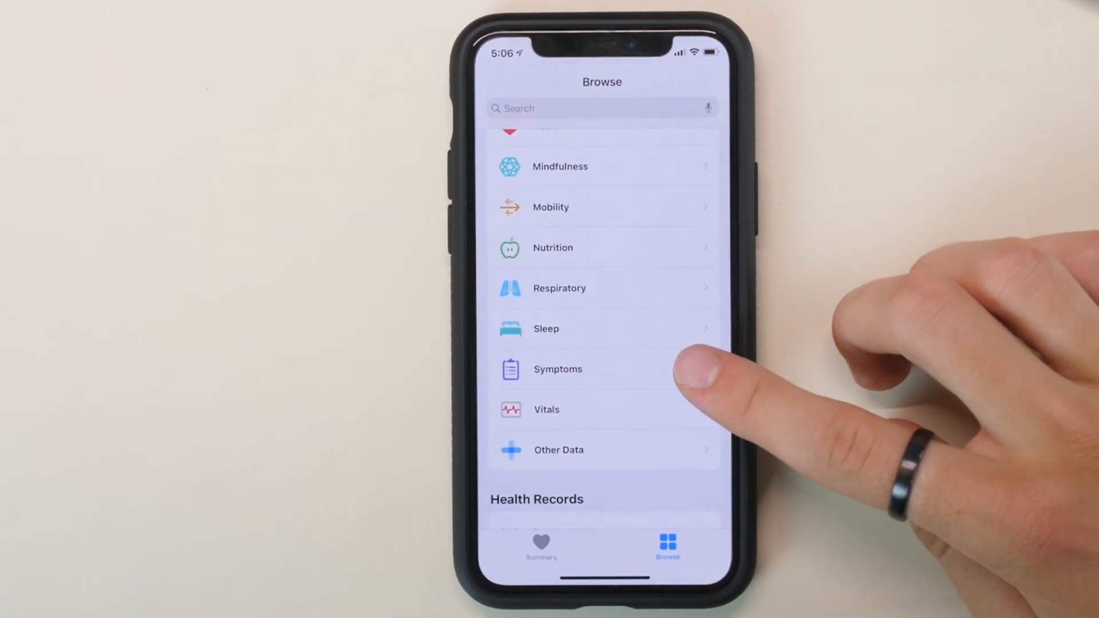
click(559, 369)
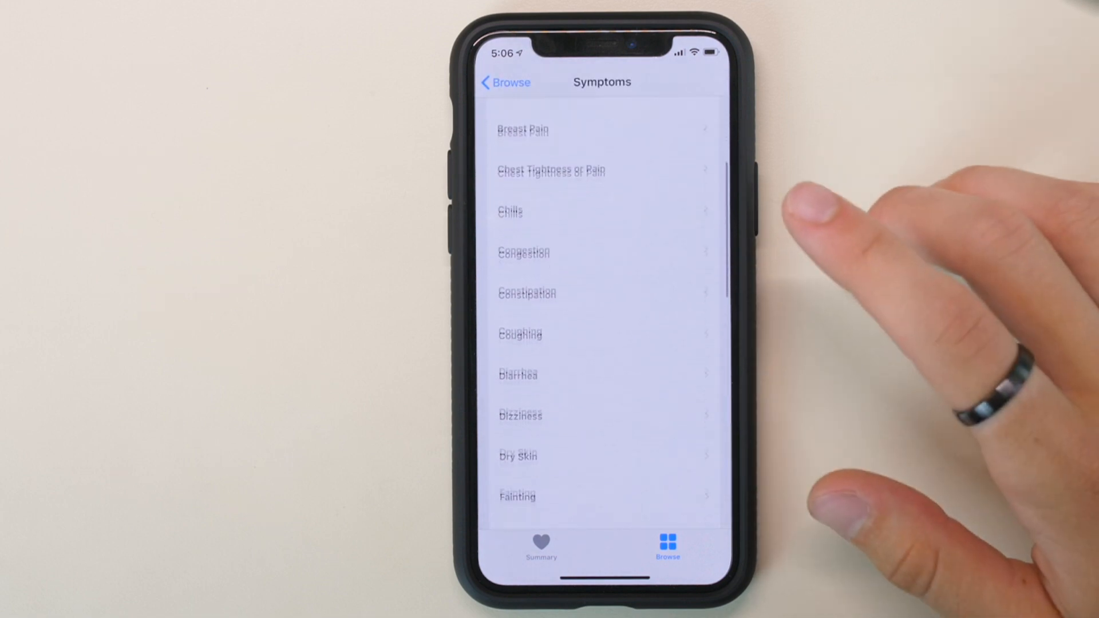
scroll(up, 3)
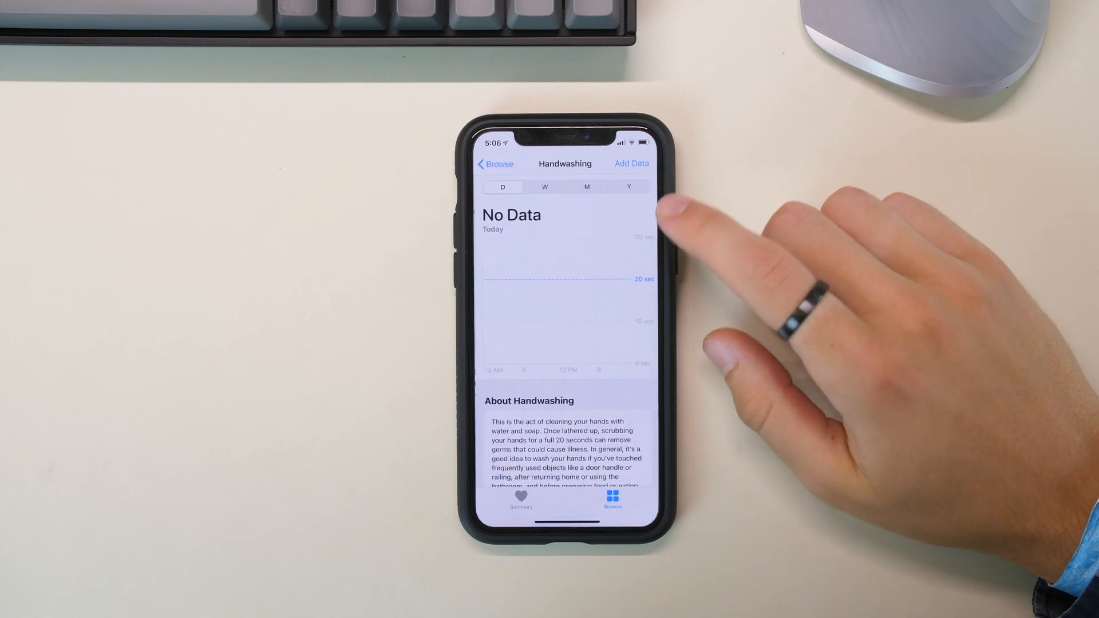
Search Browse for 'Hand' and bring up the empty Handwashing data page
scroll(down, 3)
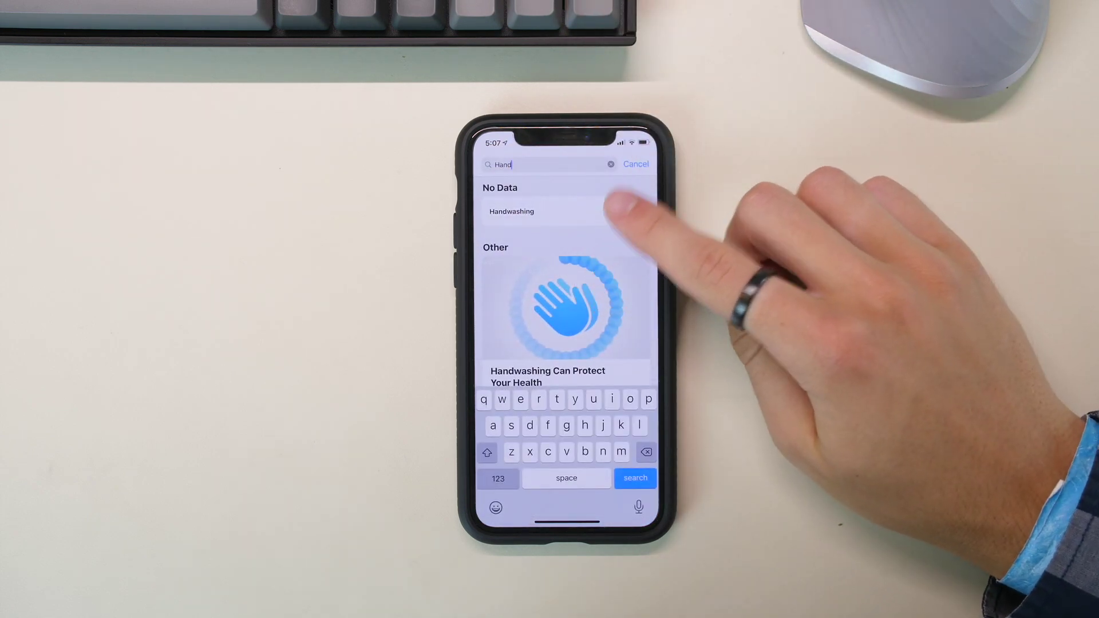
click(511, 211)
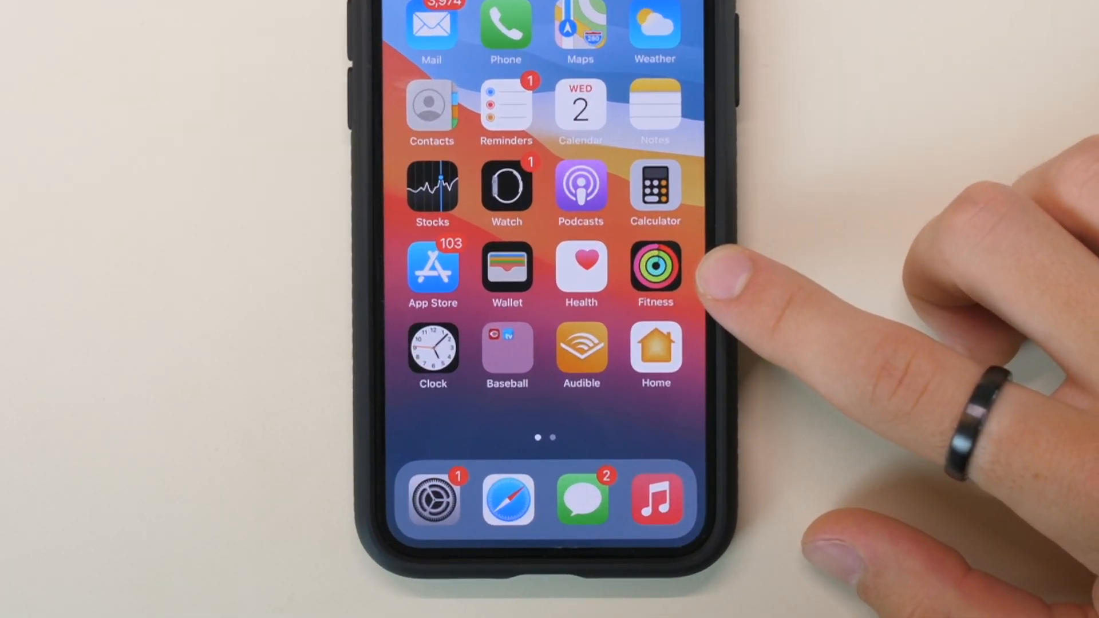
Launch Fitness and review the Summary of move, exercise and stand rings, runs and trends
click(655, 270)
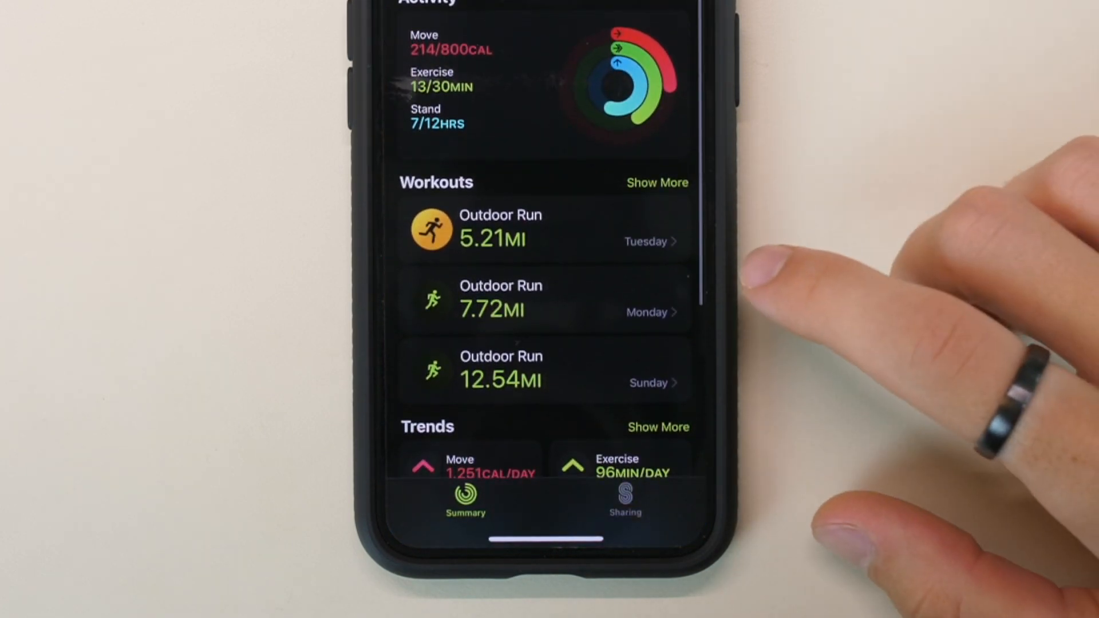
scroll(up, 3)
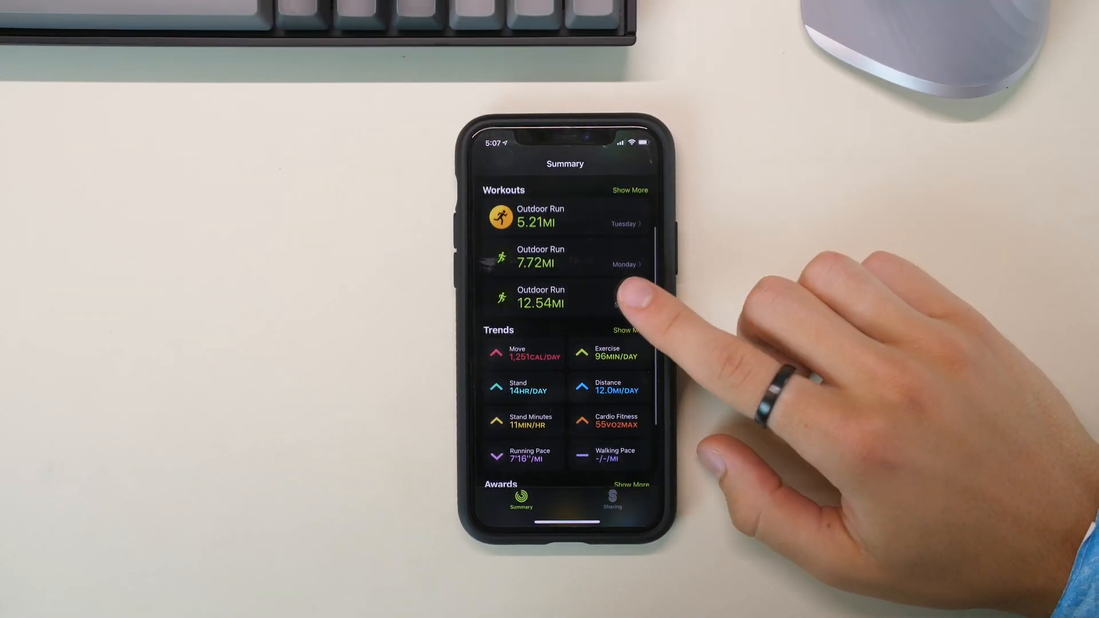
scroll(down, 3)
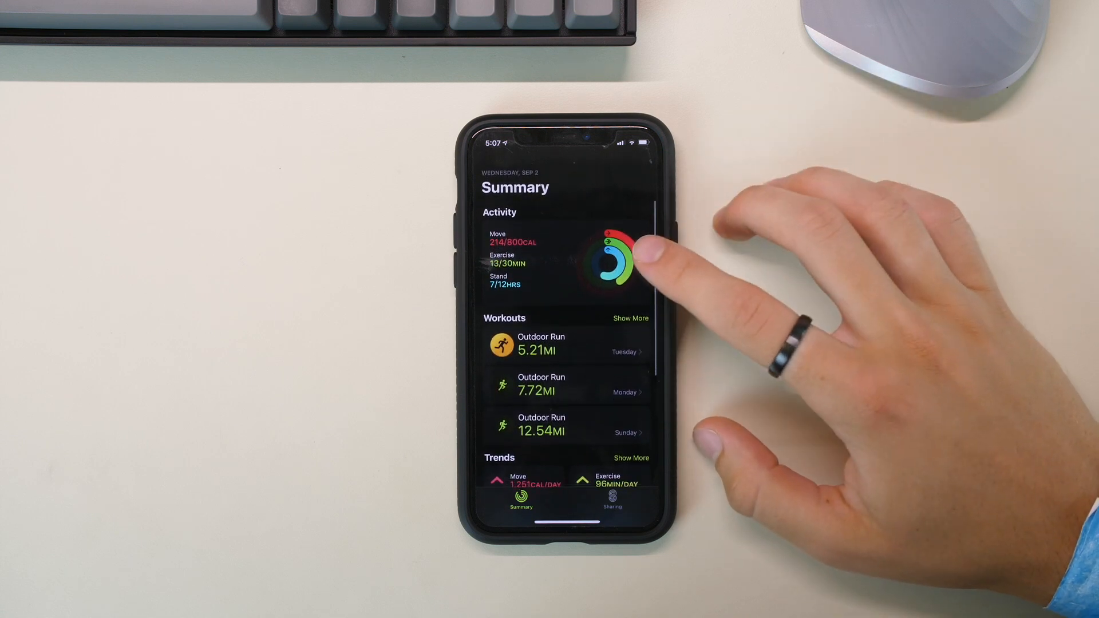
scroll(up, 3)
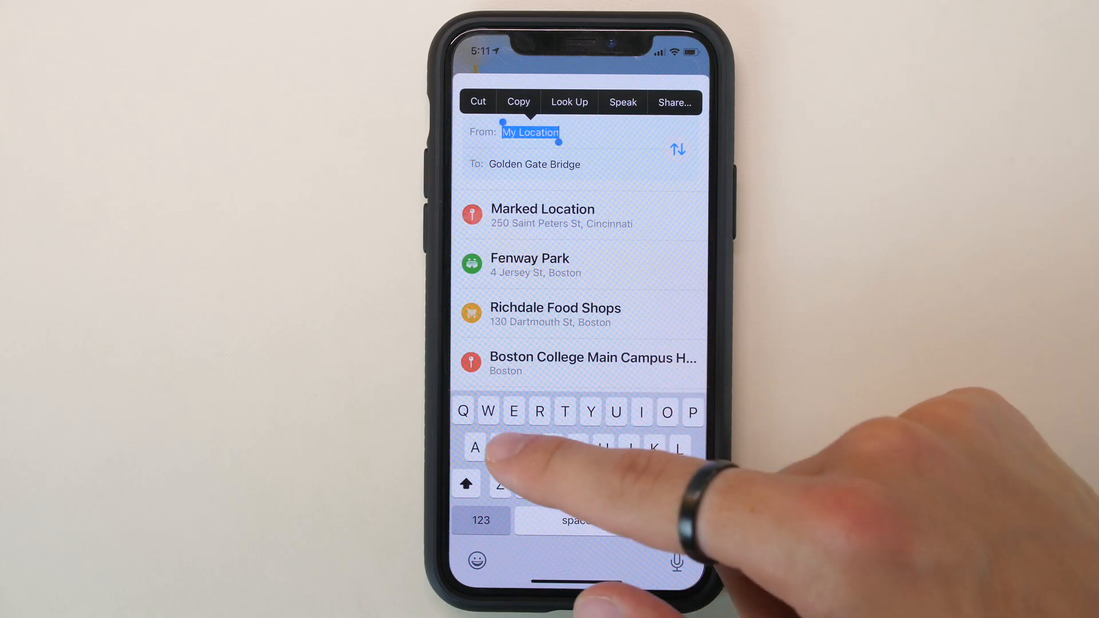
Route cycling from Starbucks to Golden Gate Bridge with Busy Roads and Hills avoidance off
text(Star)
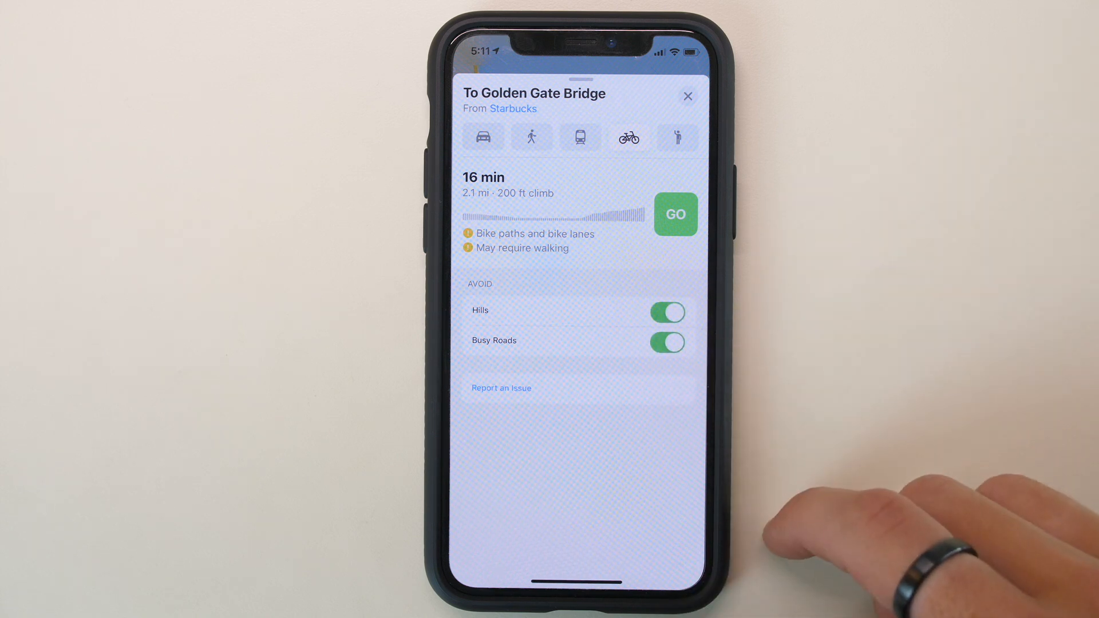
click(667, 343)
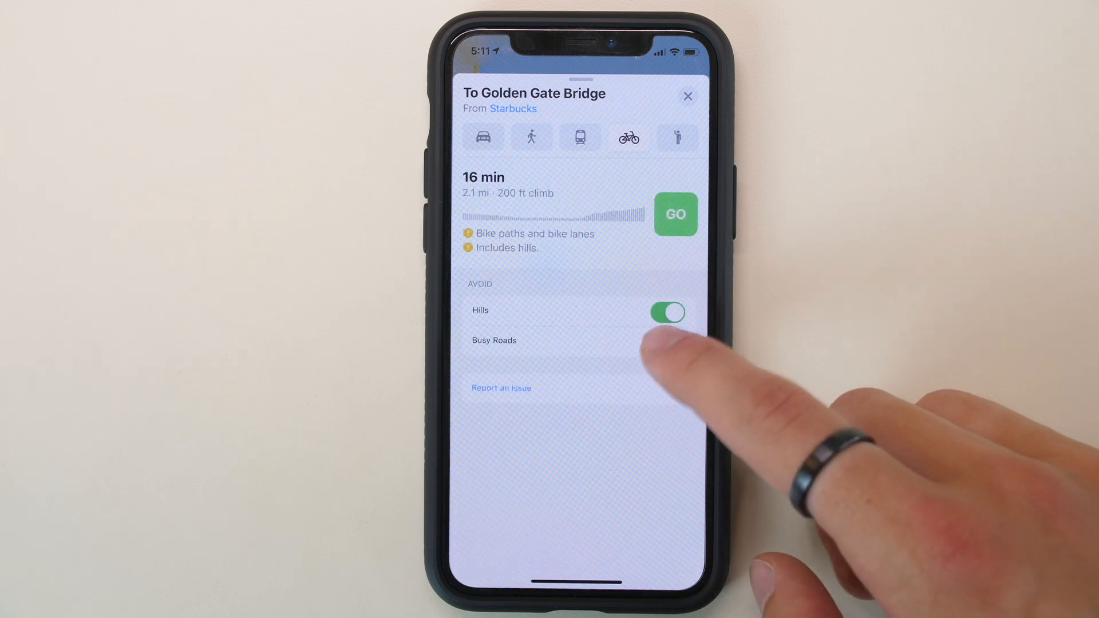
click(666, 313)
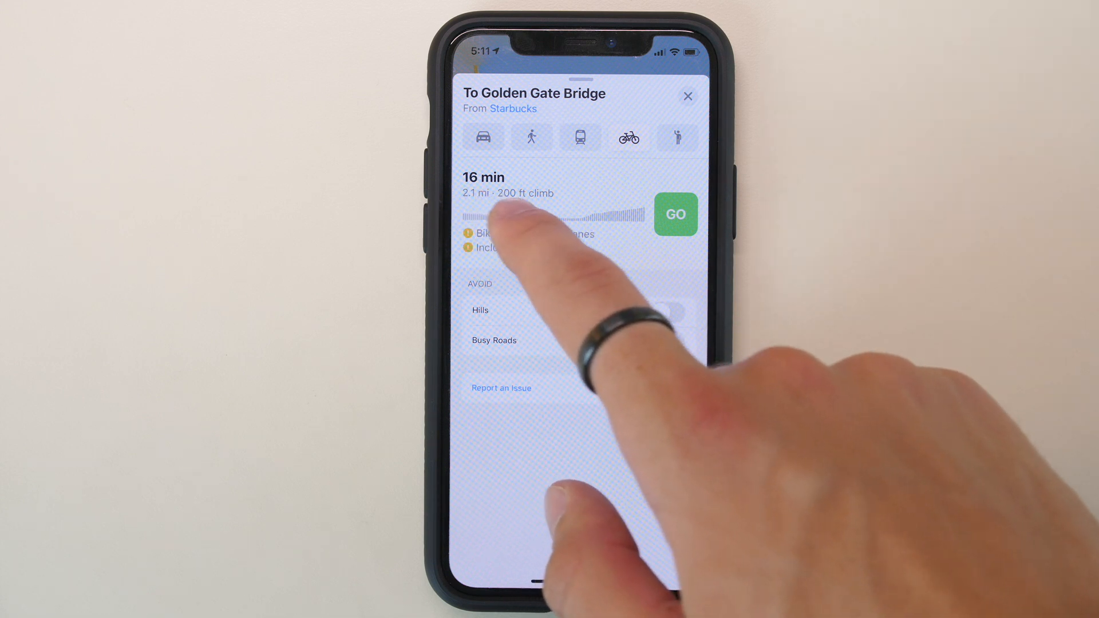